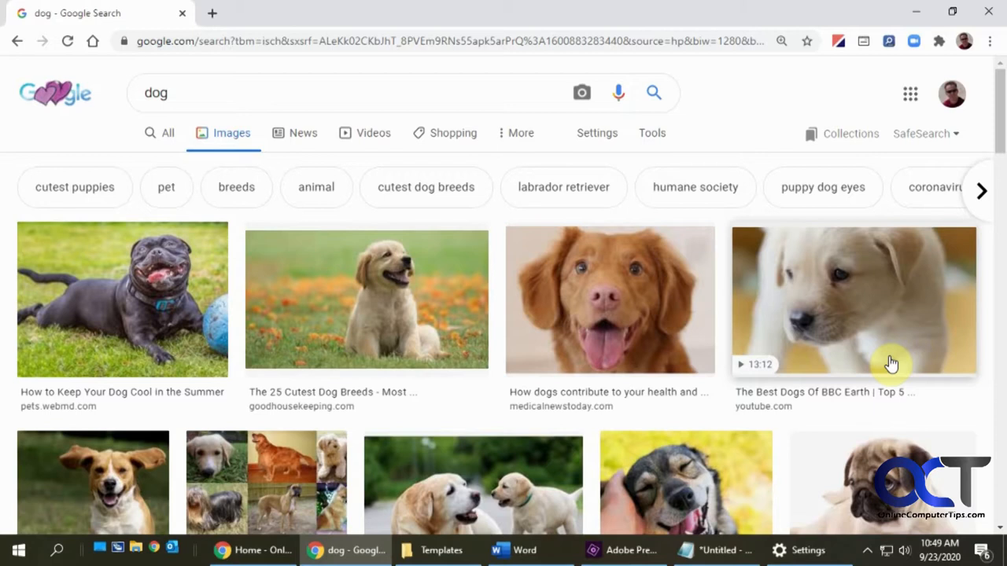
pyautogui.moveTo(192, 344)
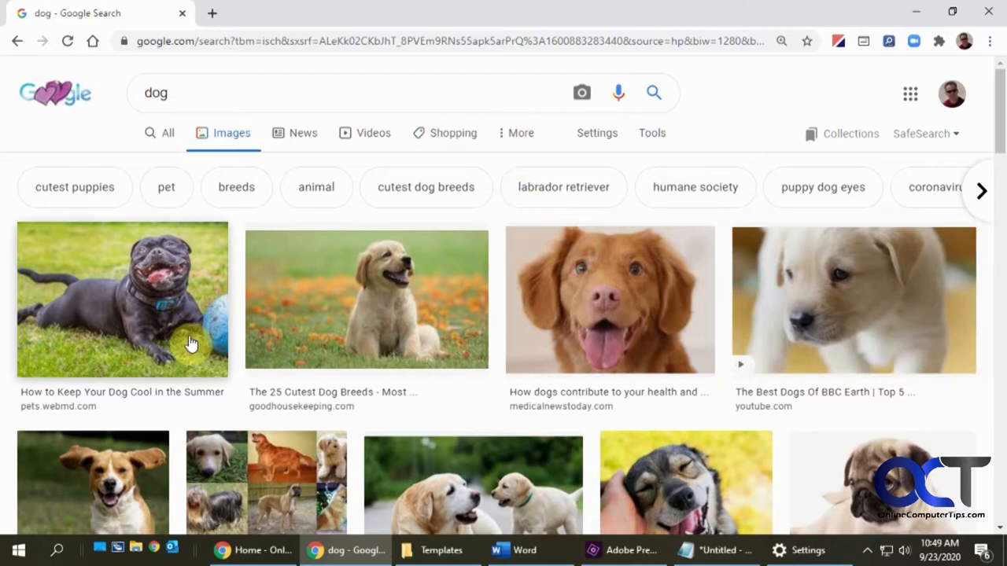
pyautogui.moveTo(16, 551)
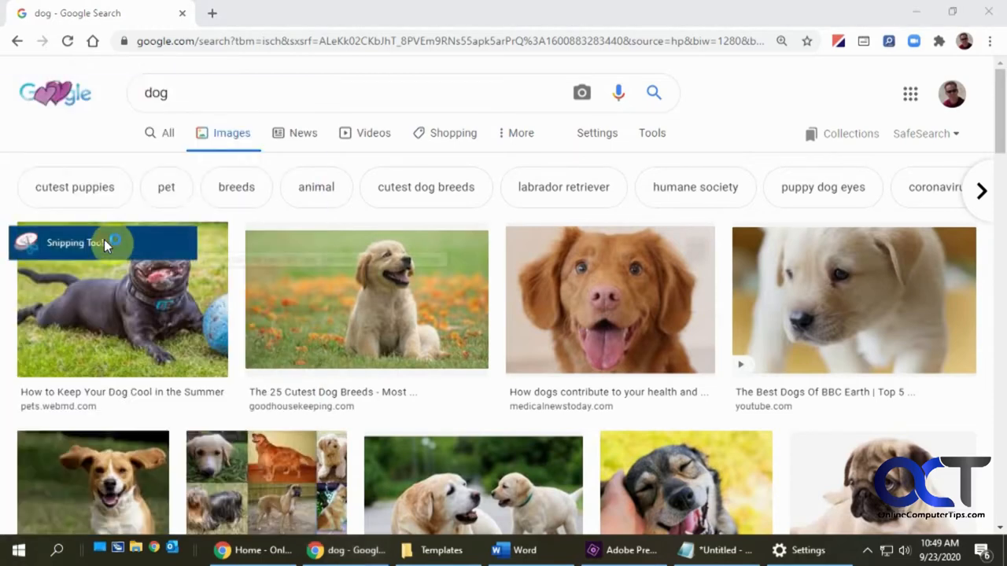
# Snip the sitting puppy photo in Snipping Tool, then discard it without saving
pyautogui.click(123, 242)
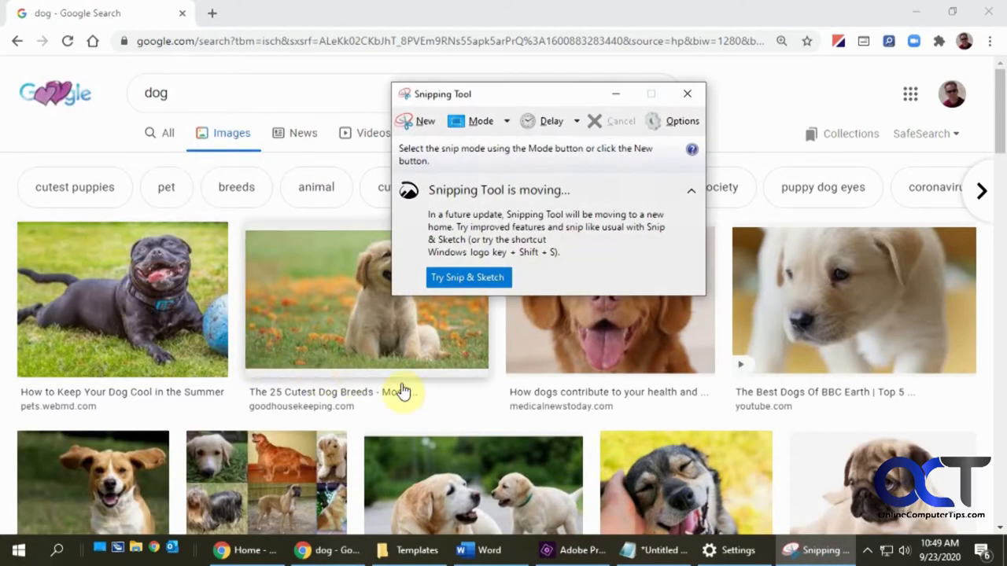
pyautogui.moveTo(425, 119)
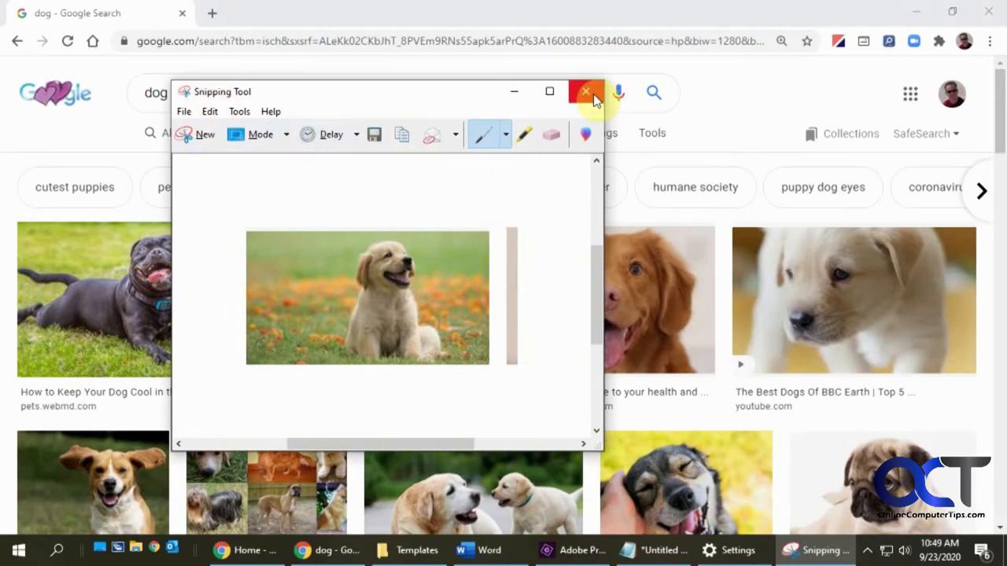
pyautogui.click(585, 91)
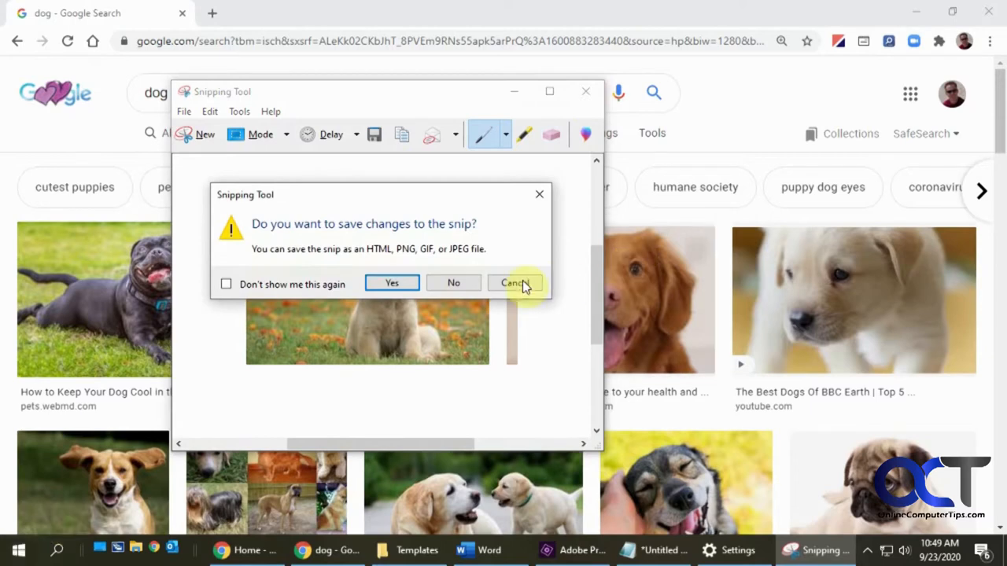
pyautogui.click(514, 283)
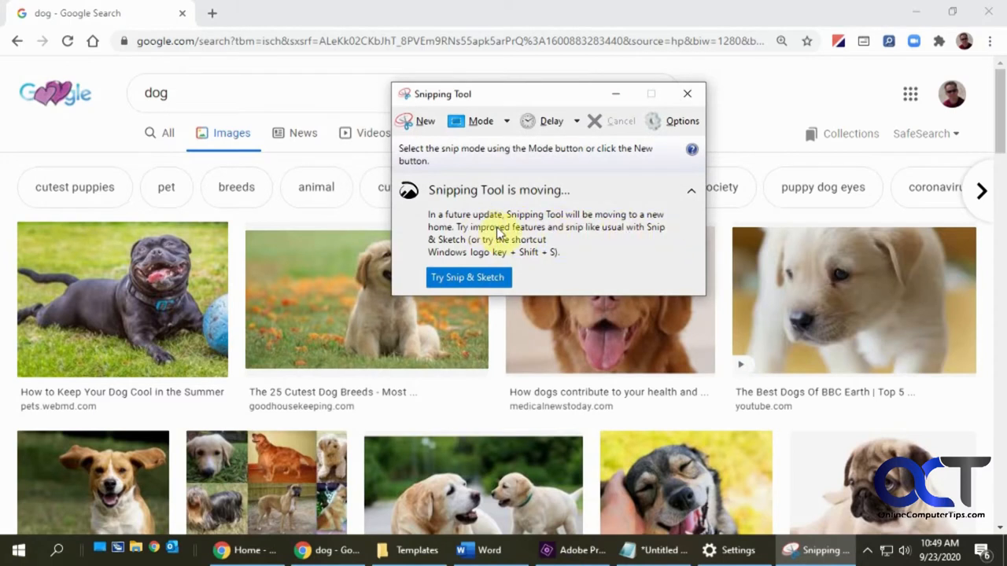
pyautogui.moveTo(469, 277)
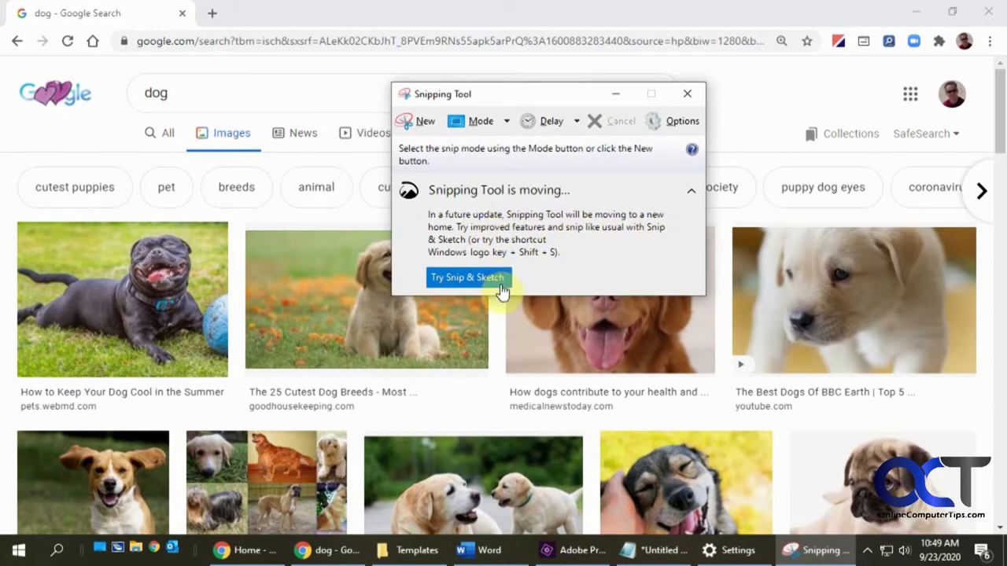
pyautogui.moveTo(563, 285)
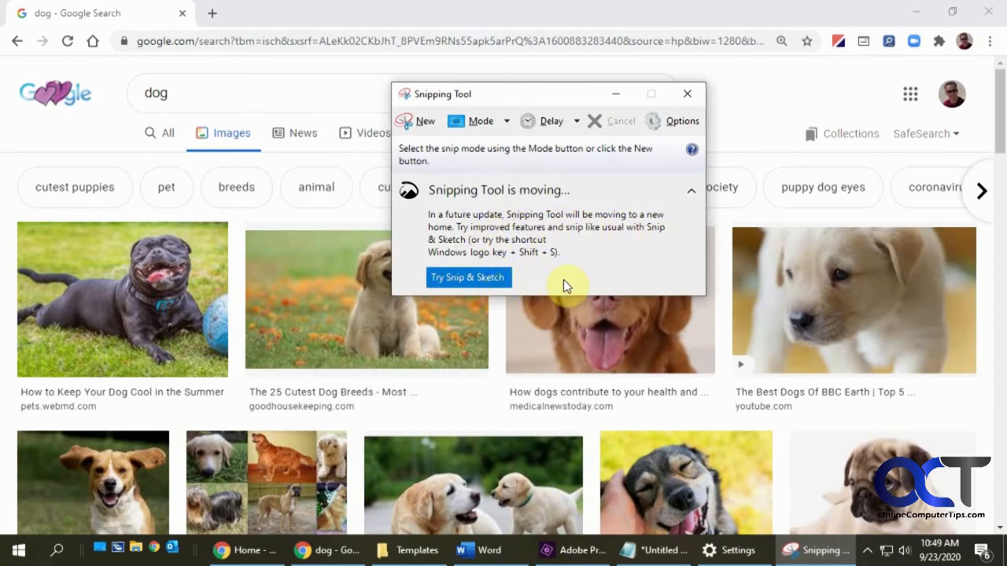
pyautogui.moveTo(661, 156)
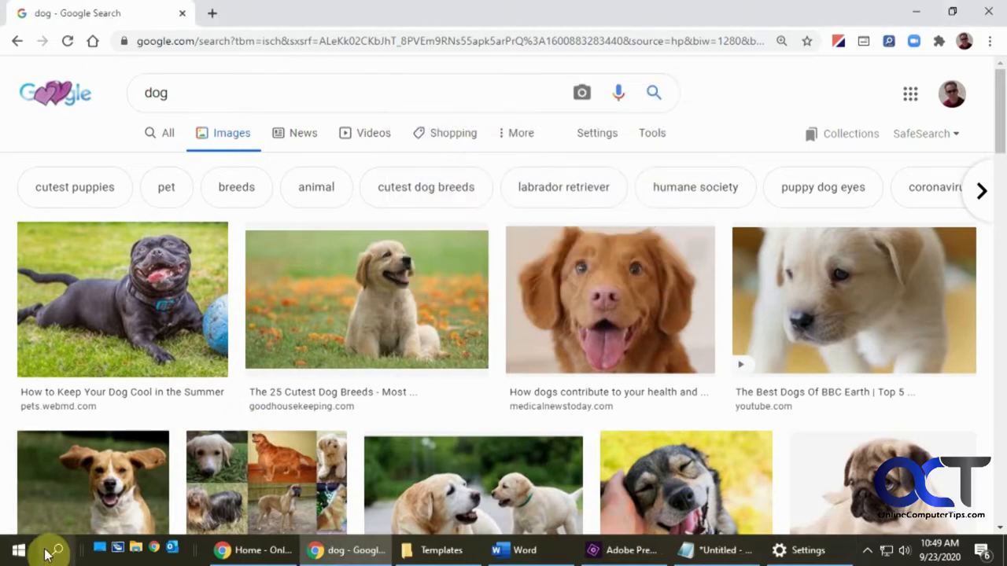
# Search the Start menu for 'sni' to find Snip & Sketch
pyautogui.click(17, 551)
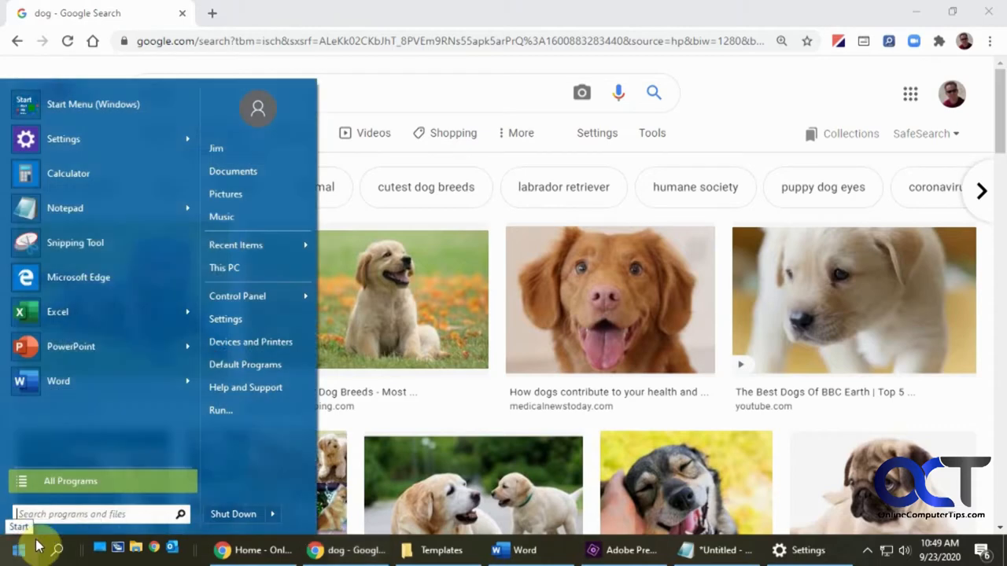
pyautogui.write('sni')
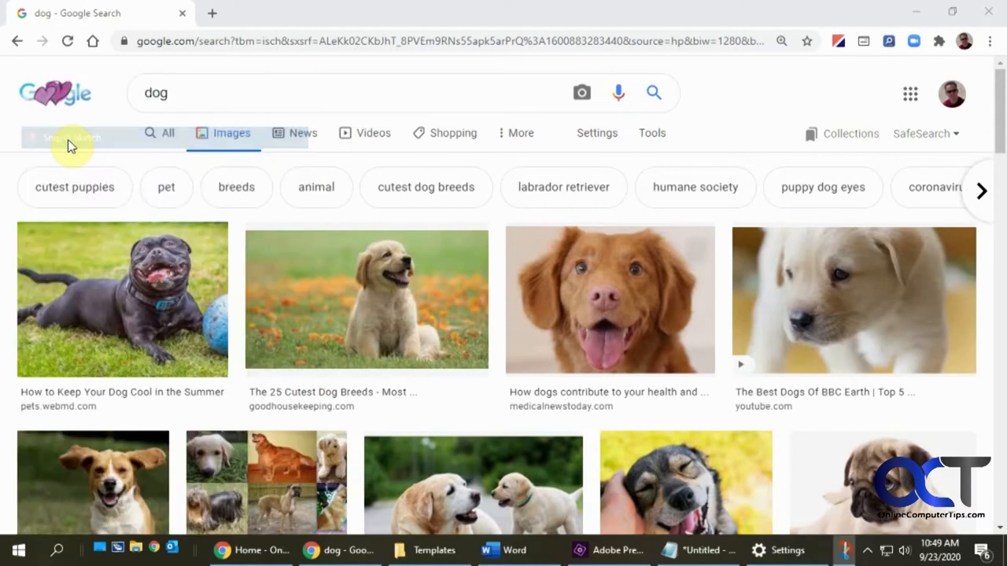
# Launch Snip & Sketch from the search results onto its empty start screen
pyautogui.click(793, 550)
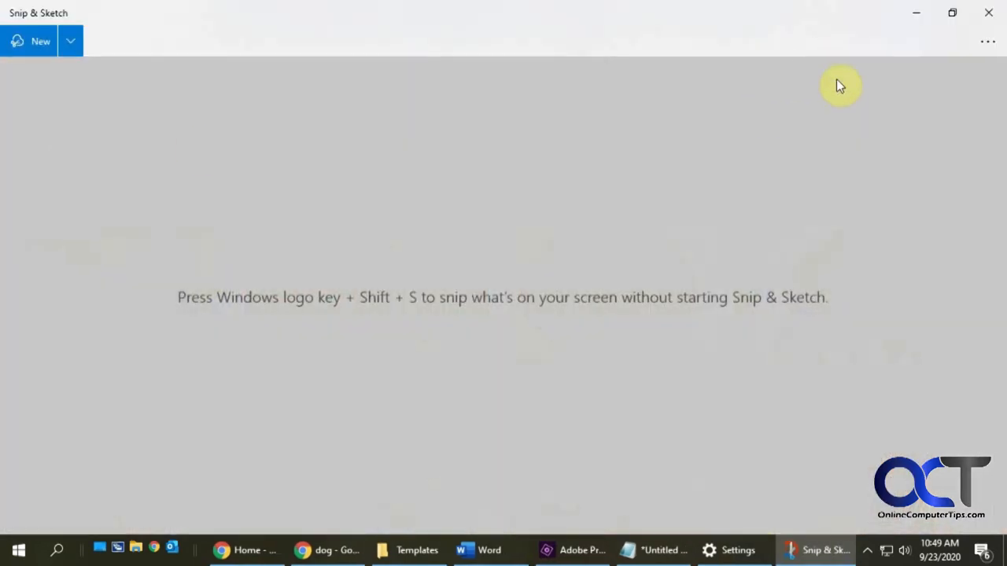
pyautogui.moveTo(585, 229)
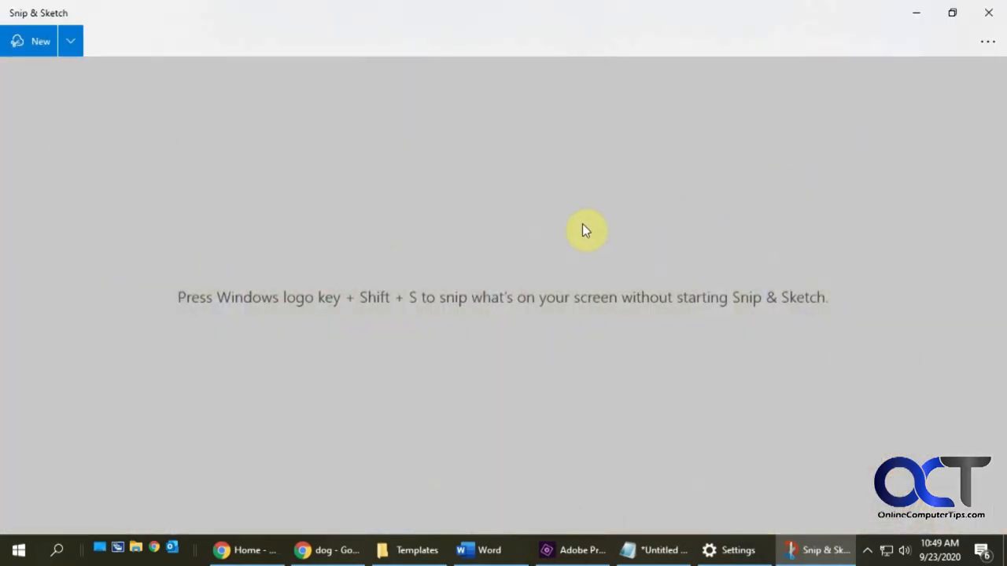
pyautogui.moveTo(261, 313)
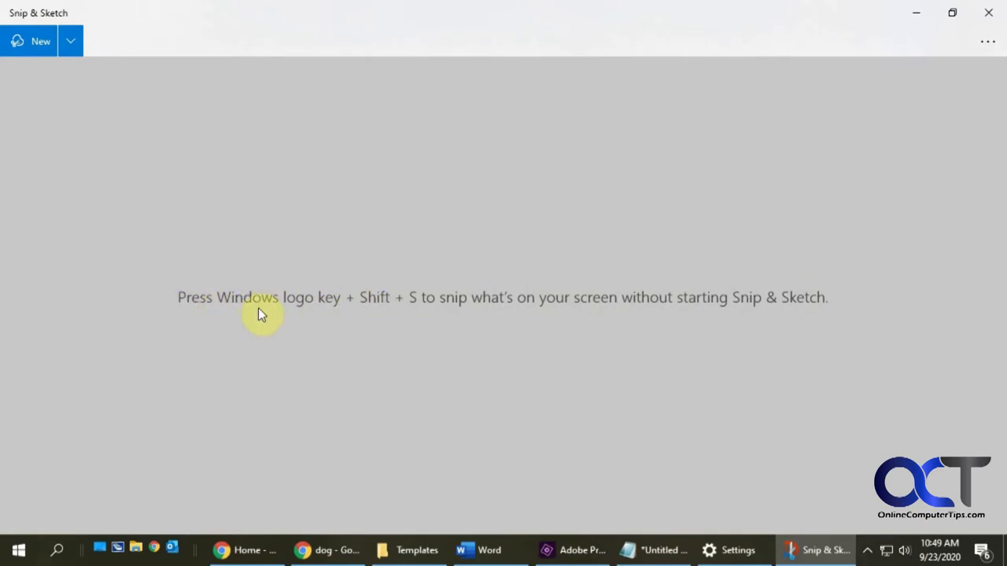
pyautogui.moveTo(679, 308)
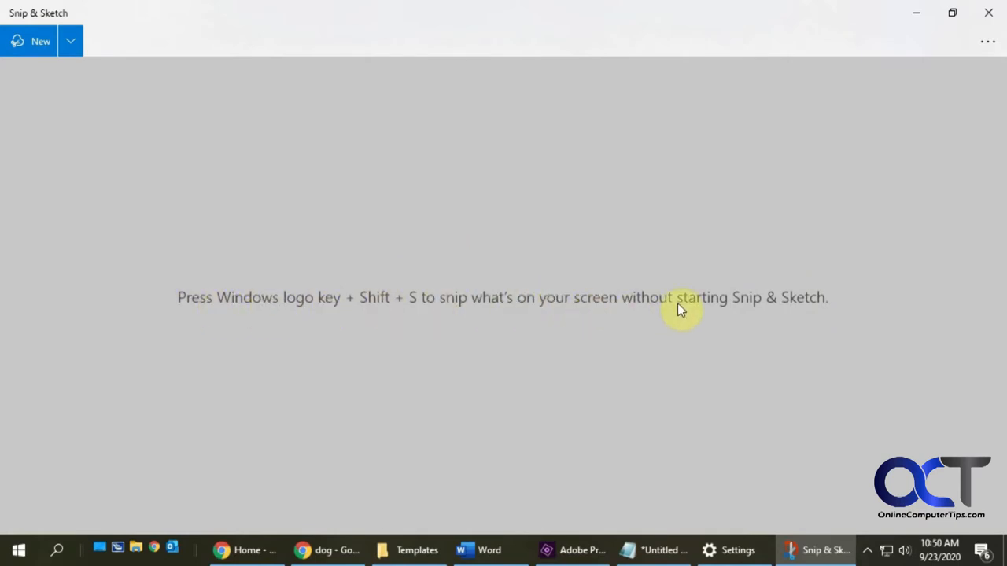
pyautogui.moveTo(763, 212)
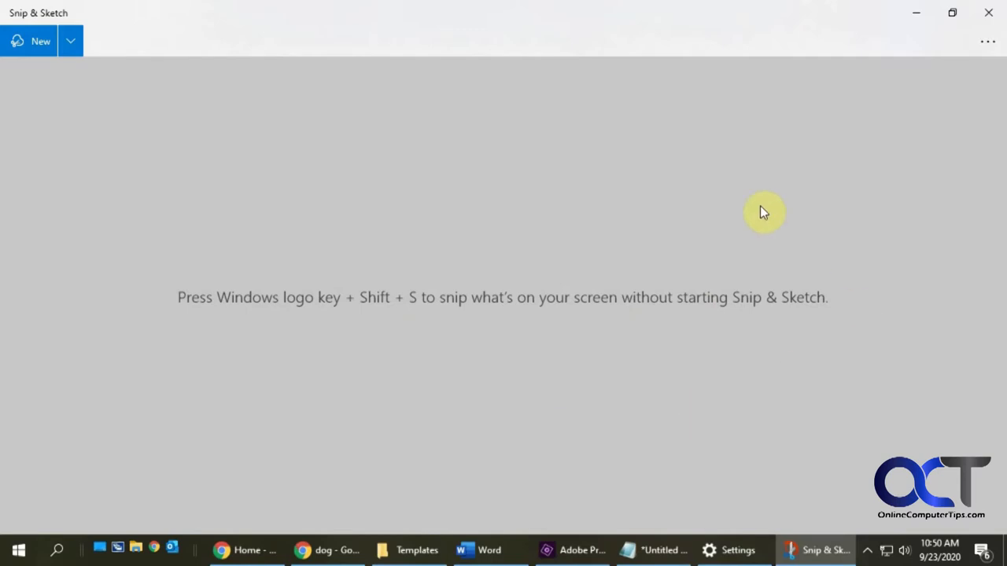
pyautogui.moveTo(274, 307)
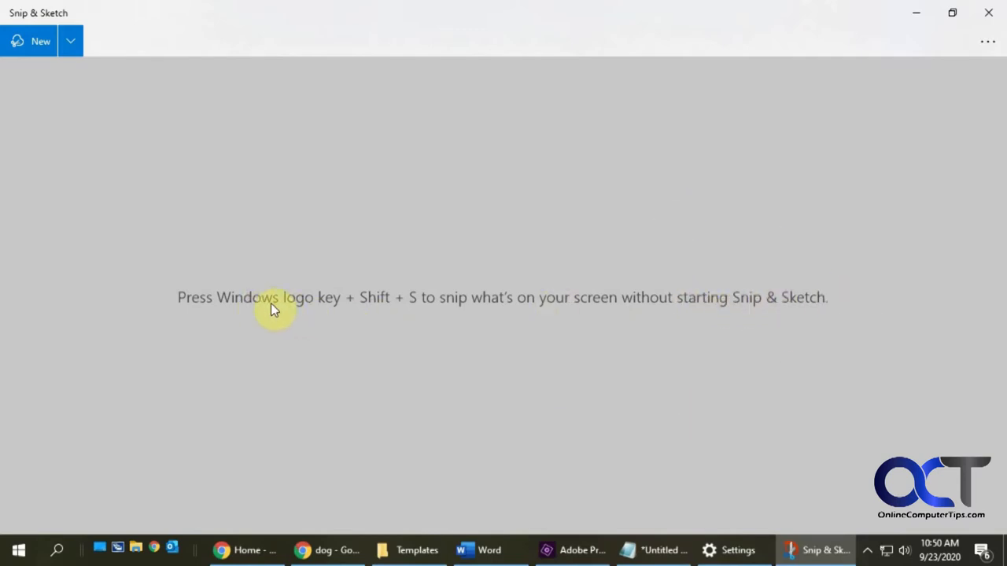
pyautogui.moveTo(251, 176)
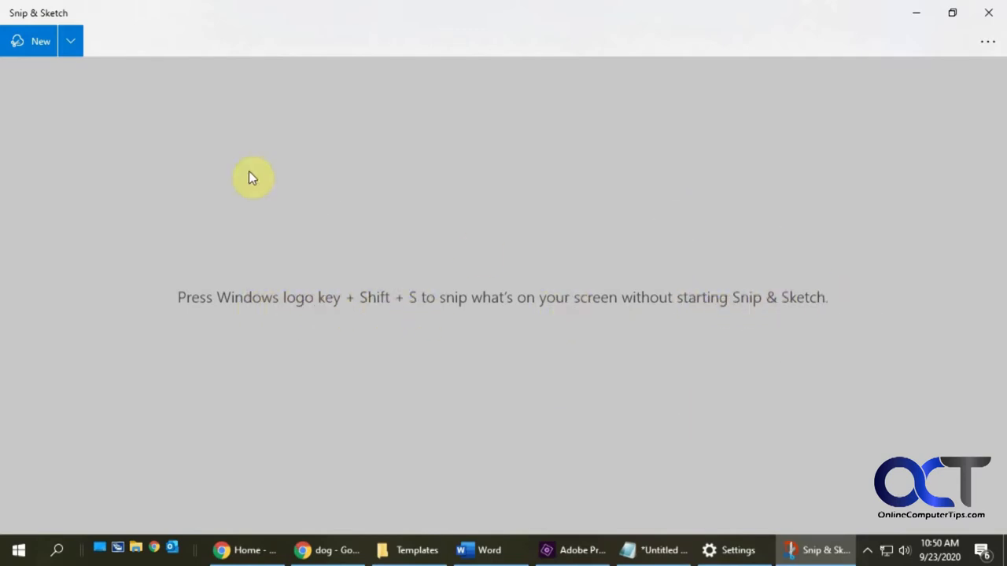
pyautogui.moveTo(66, 71)
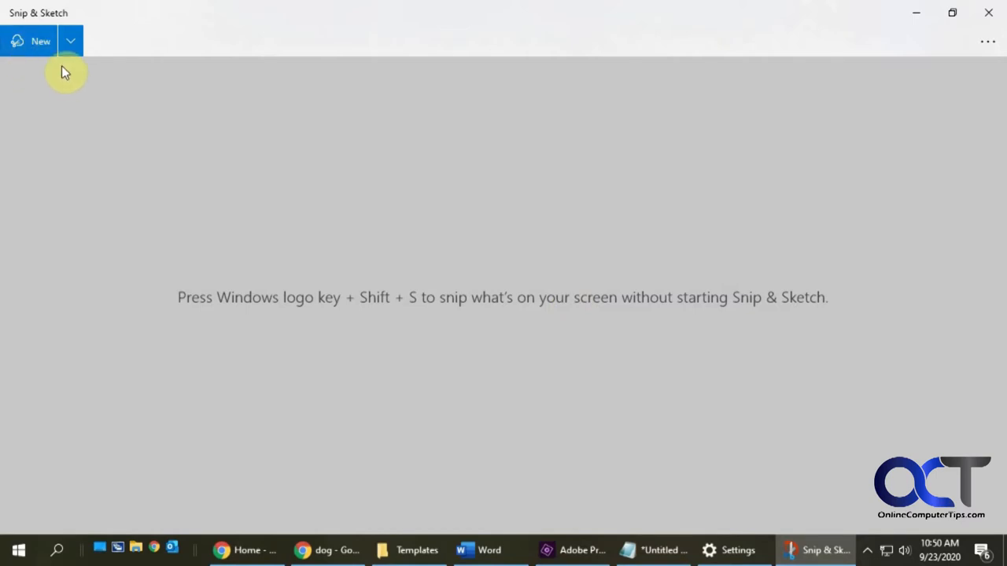
pyautogui.moveTo(41, 41)
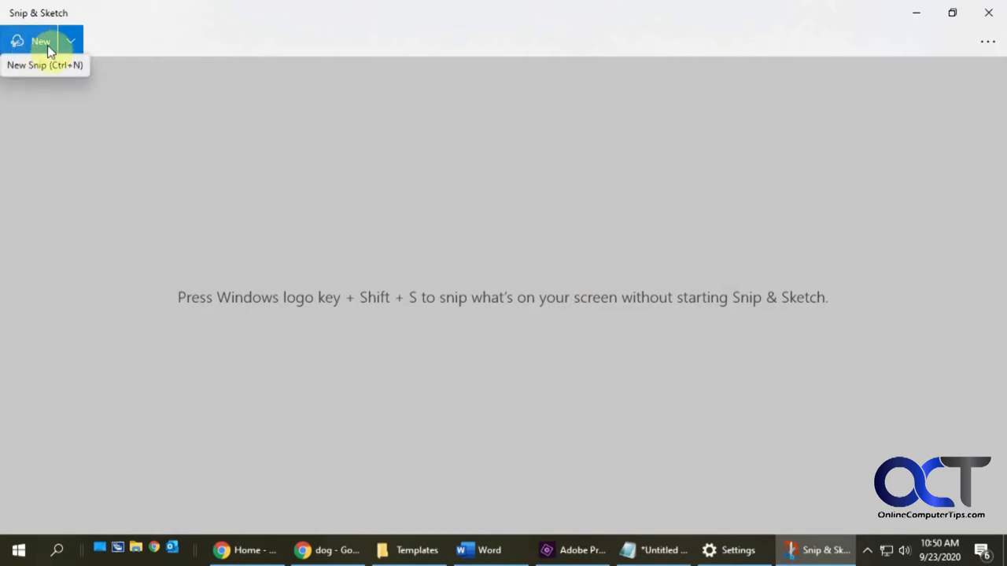
pyautogui.click(69, 41)
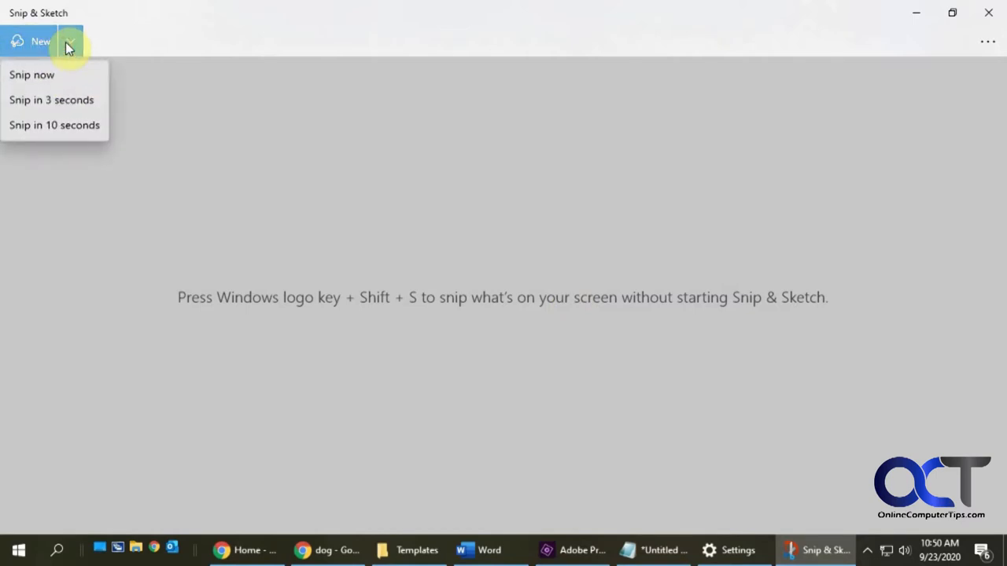
pyautogui.moveTo(71, 125)
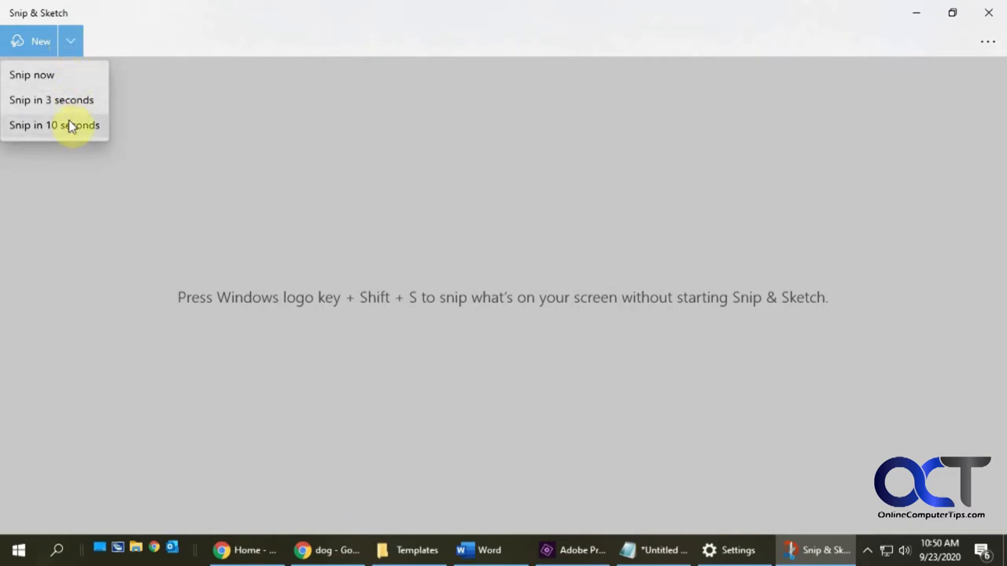
pyautogui.moveTo(70, 128)
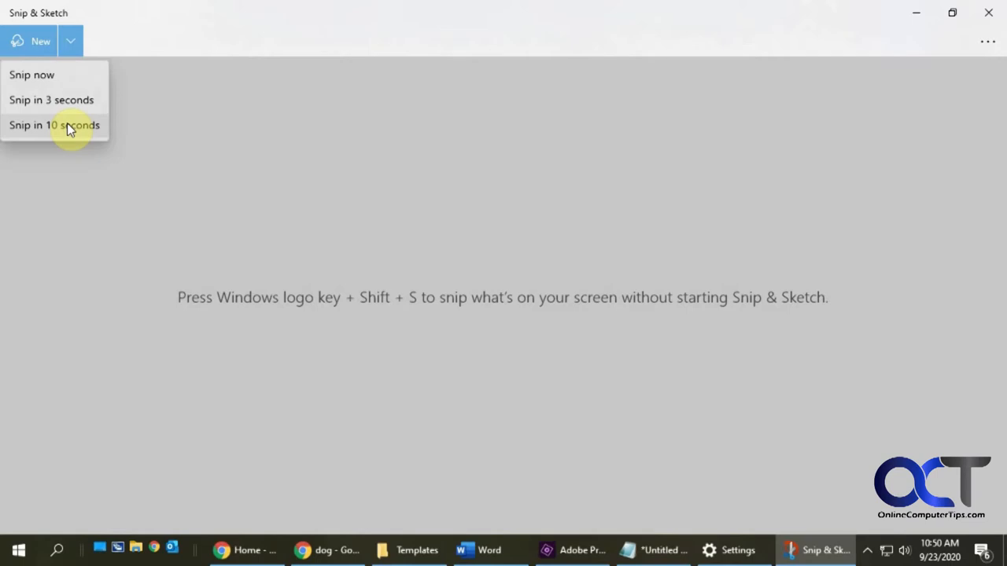
pyautogui.moveTo(217, 223)
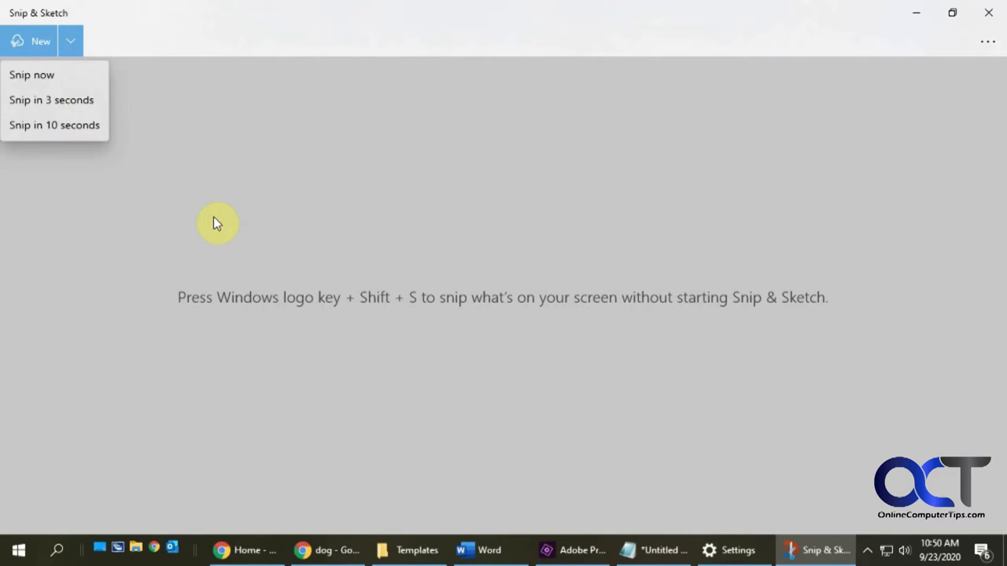
pyautogui.click(38, 41)
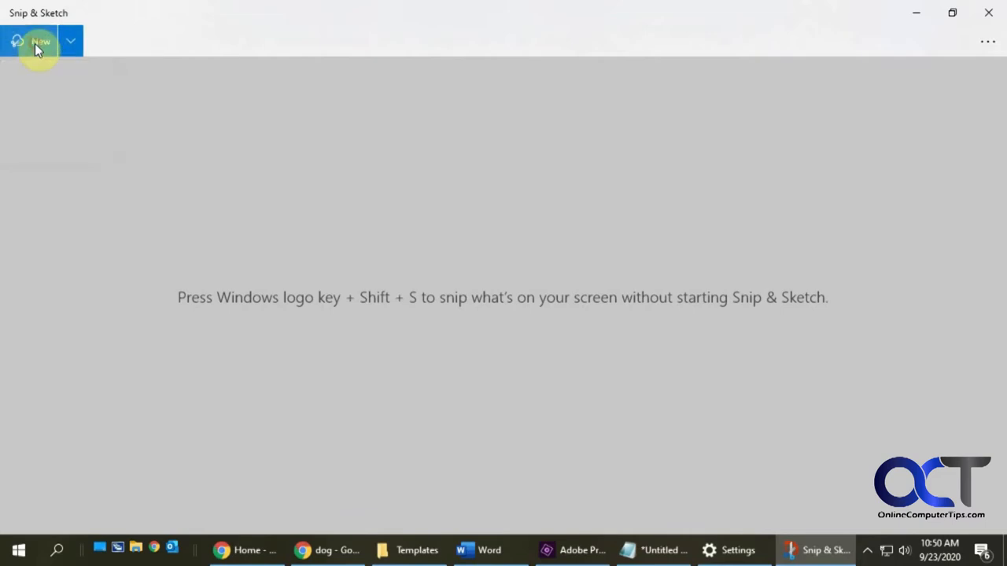
# Take a new rectangular snip of the golden puppy sitting among orange flowers
pyautogui.click(39, 41)
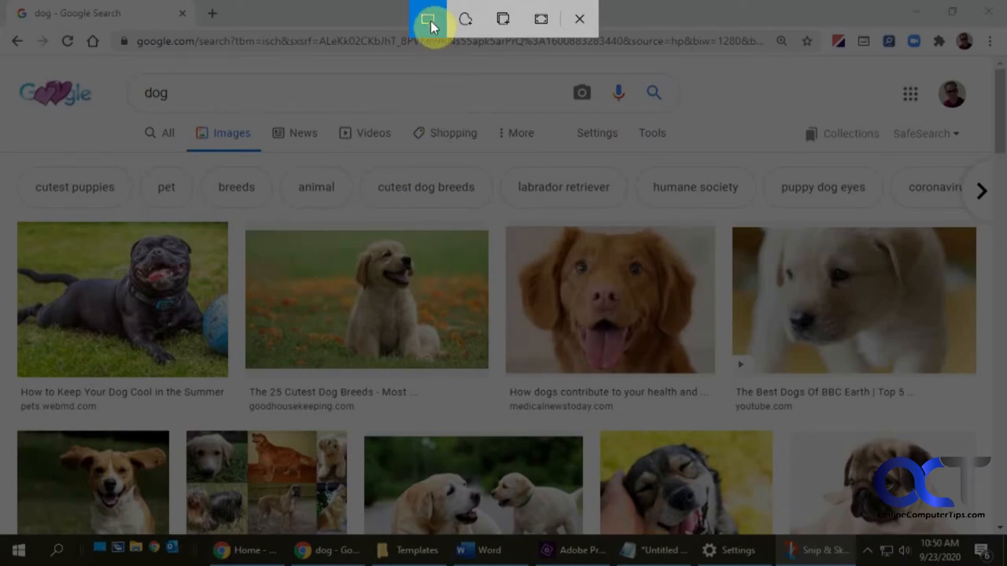
pyautogui.moveTo(428, 19)
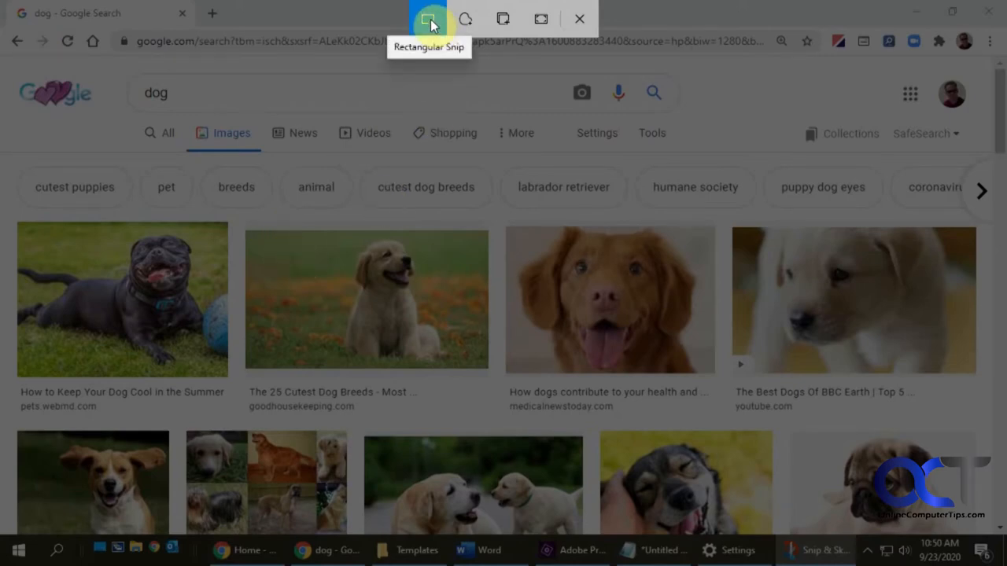
pyautogui.moveTo(465, 19)
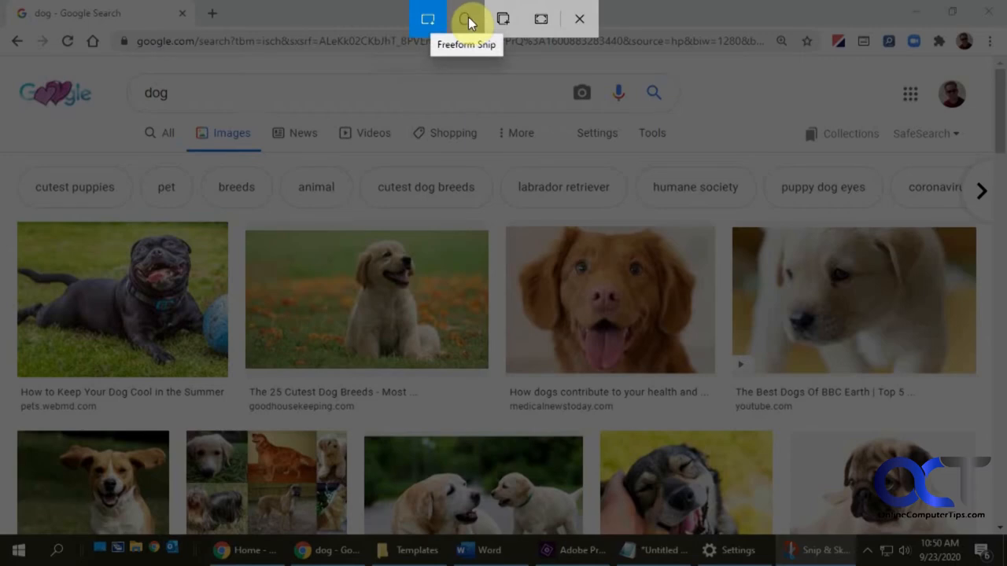
pyautogui.moveTo(501, 18)
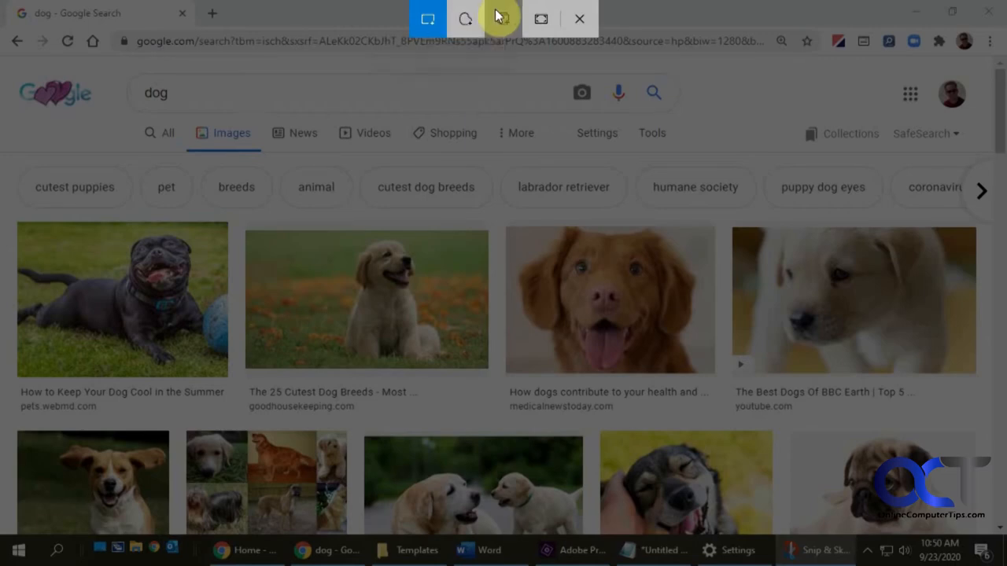
pyautogui.moveTo(502, 19)
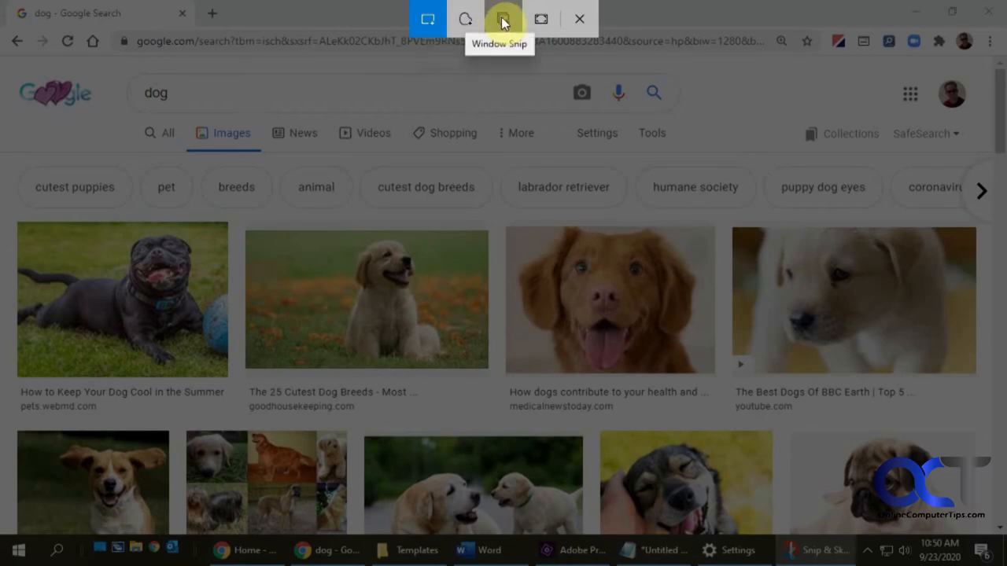
pyautogui.moveTo(541, 19)
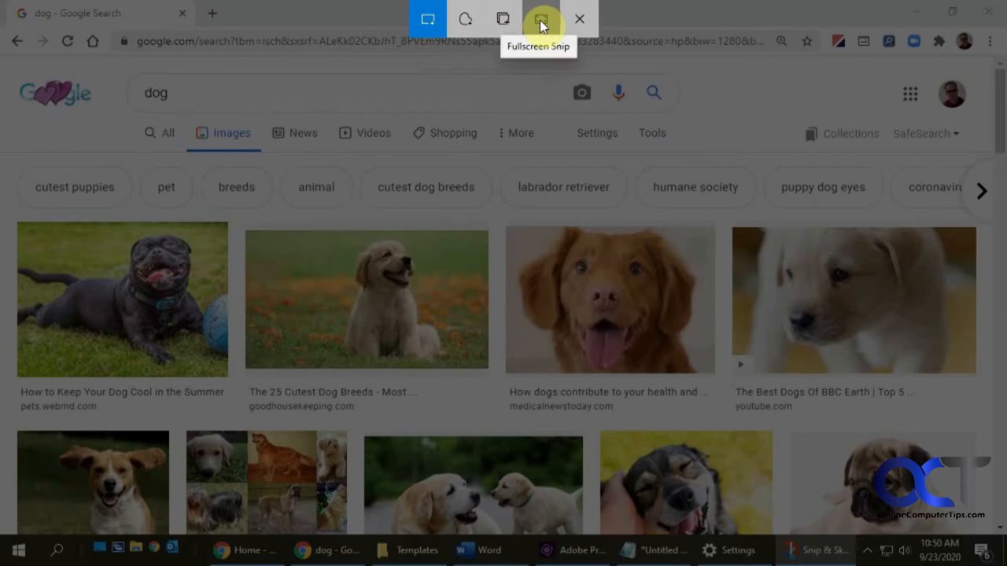
pyautogui.moveTo(464, 19)
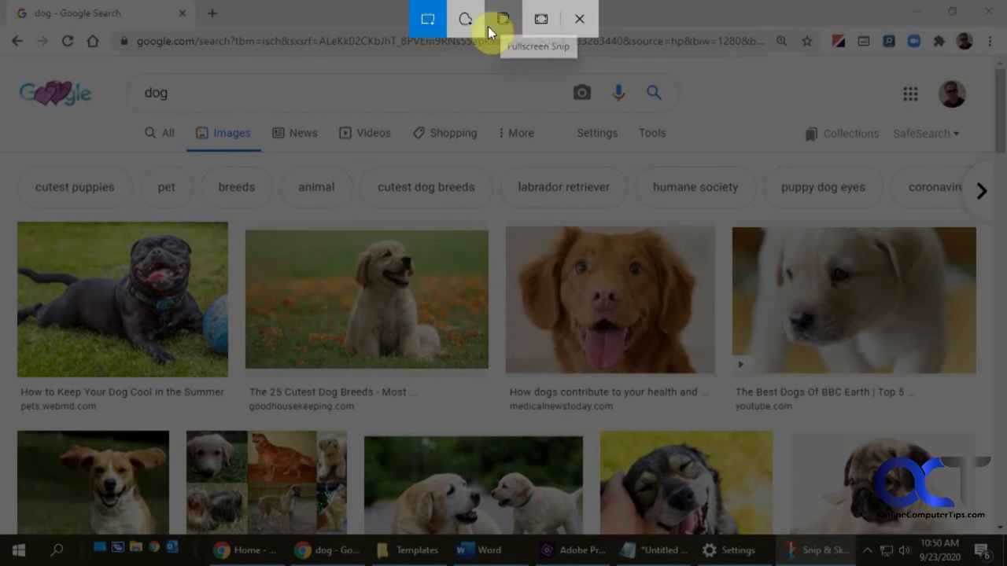
pyautogui.moveTo(428, 19)
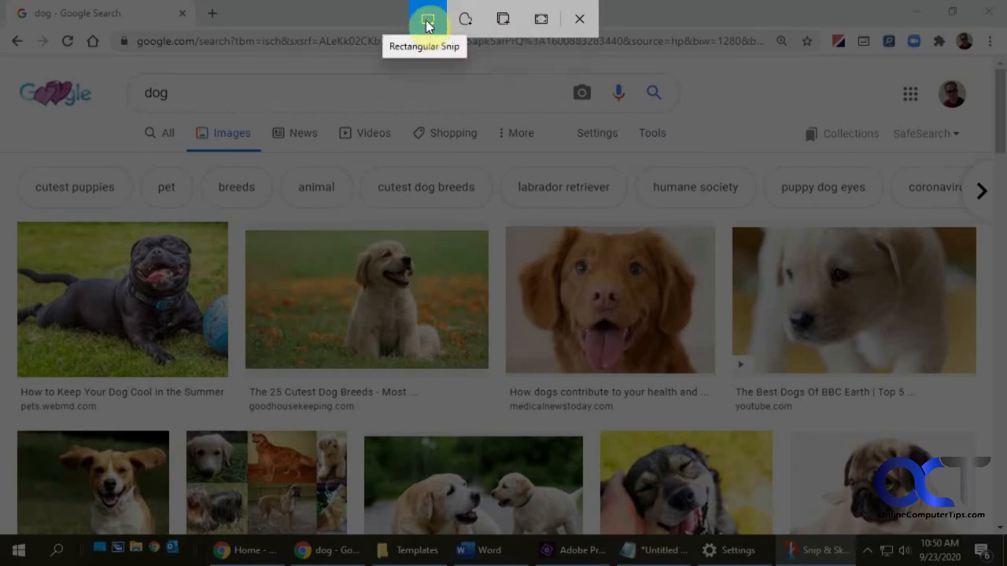
pyautogui.click(428, 19)
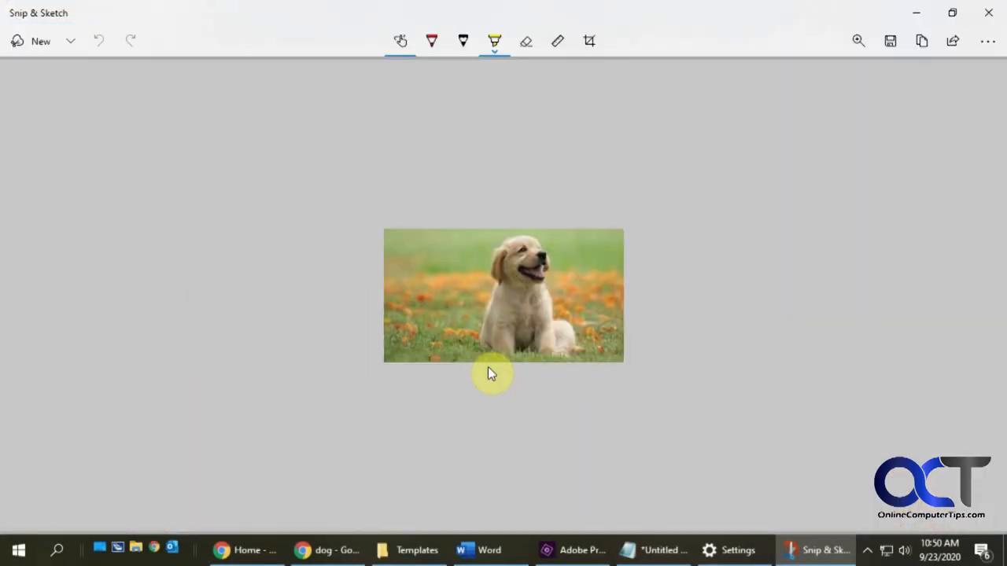
pyautogui.moveTo(529, 183)
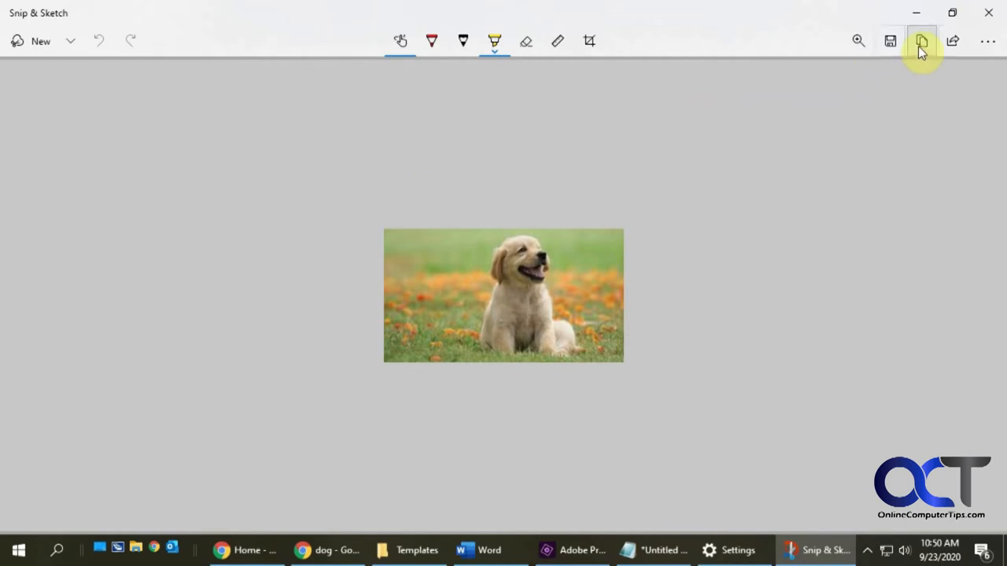
pyautogui.moveTo(891, 41)
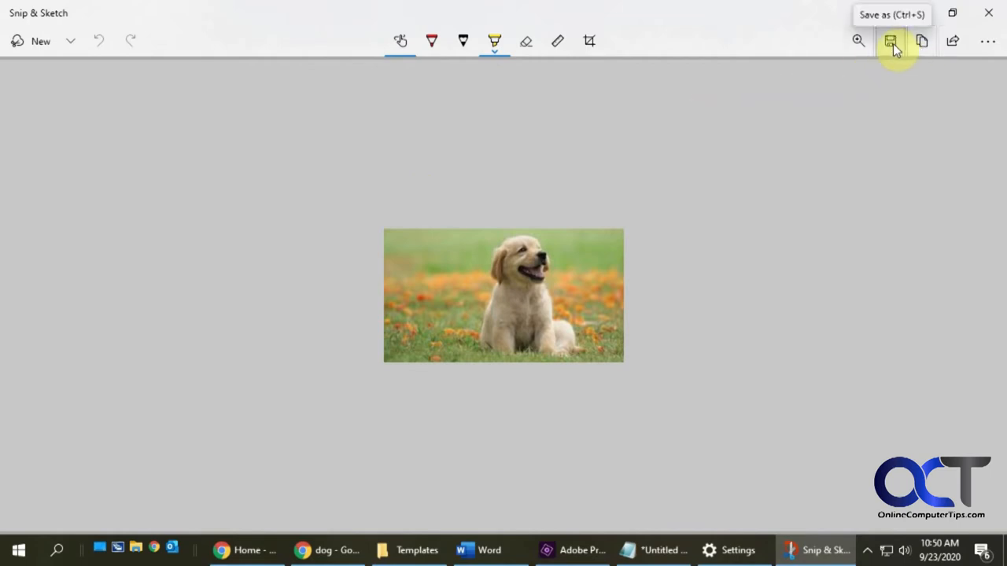
pyautogui.moveTo(922, 41)
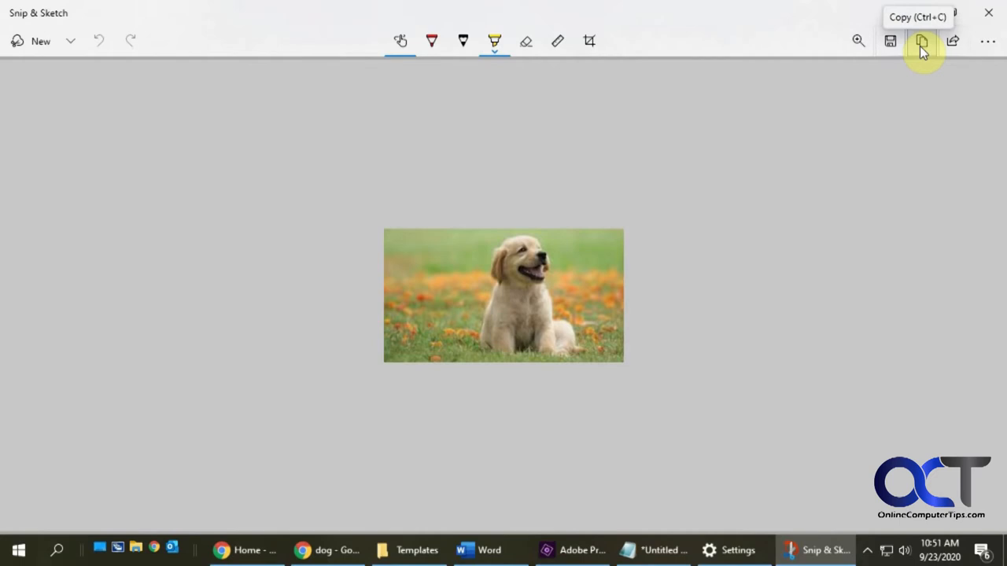
pyautogui.moveTo(954, 41)
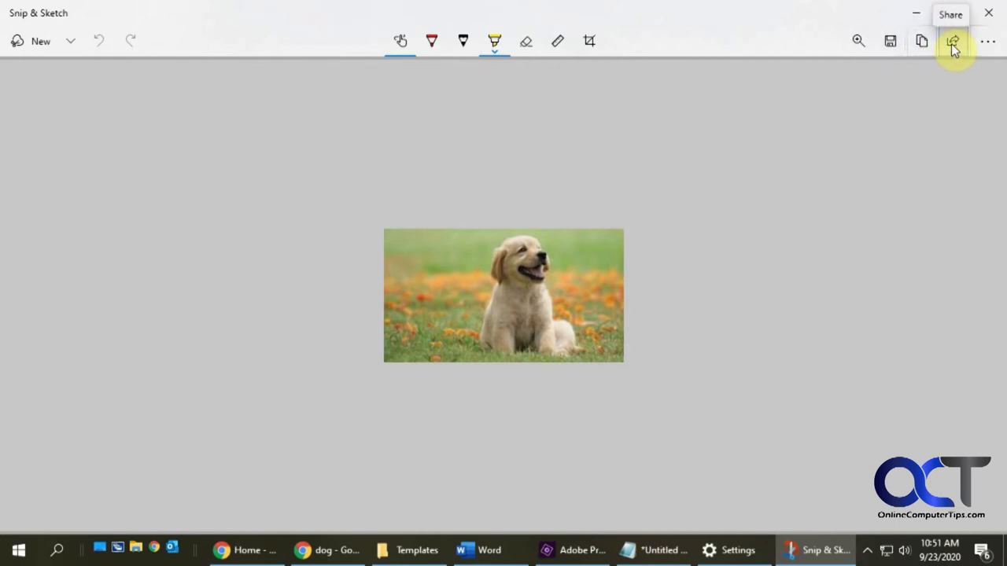
pyautogui.click(953, 41)
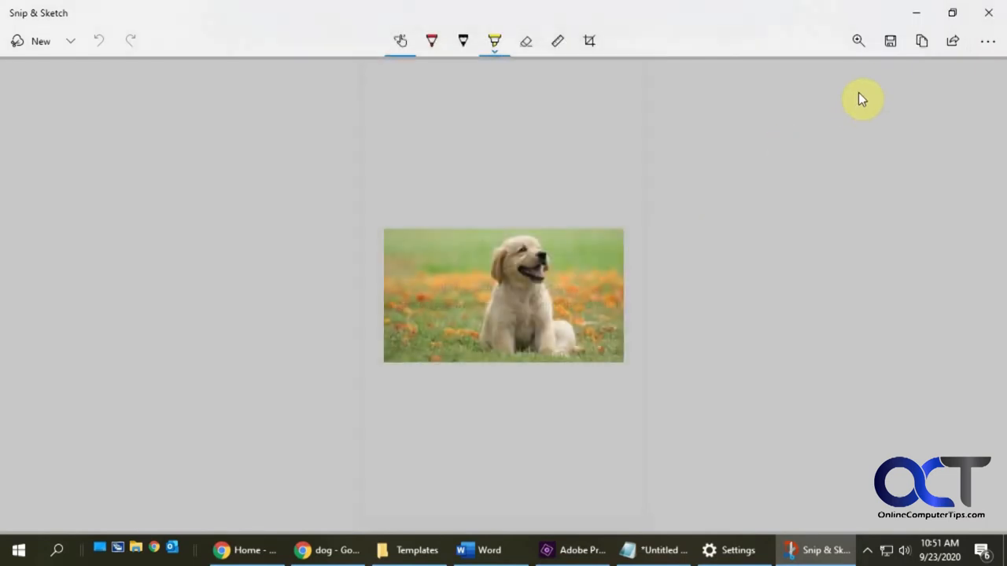
pyautogui.moveTo(399, 157)
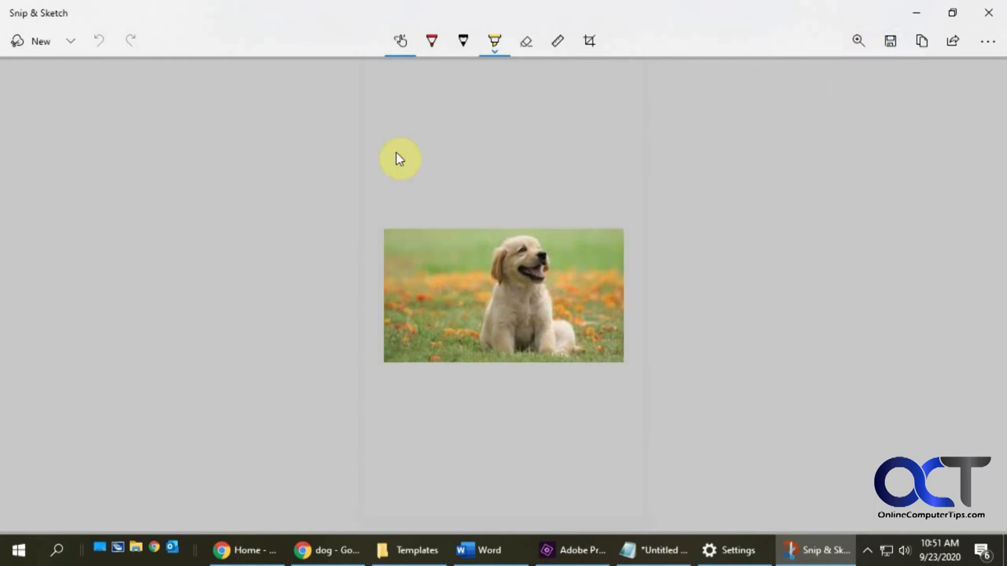
pyautogui.moveTo(526, 126)
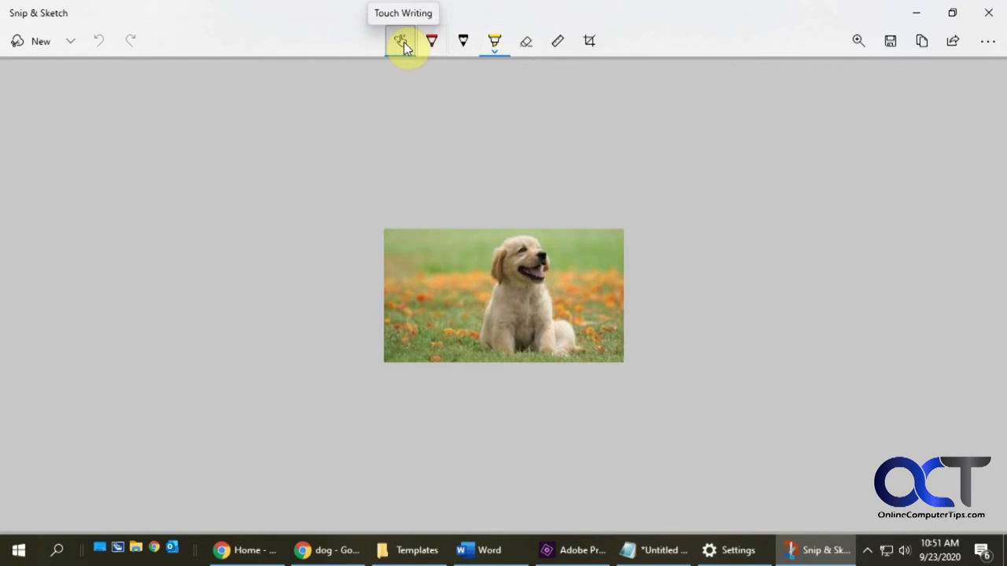
pyautogui.moveTo(371, 156)
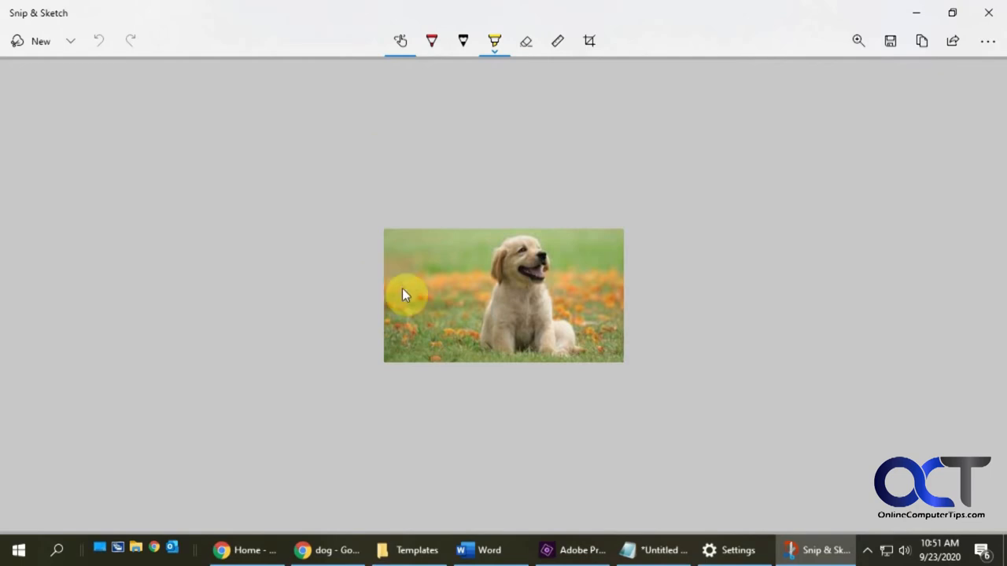
pyautogui.click(432, 41)
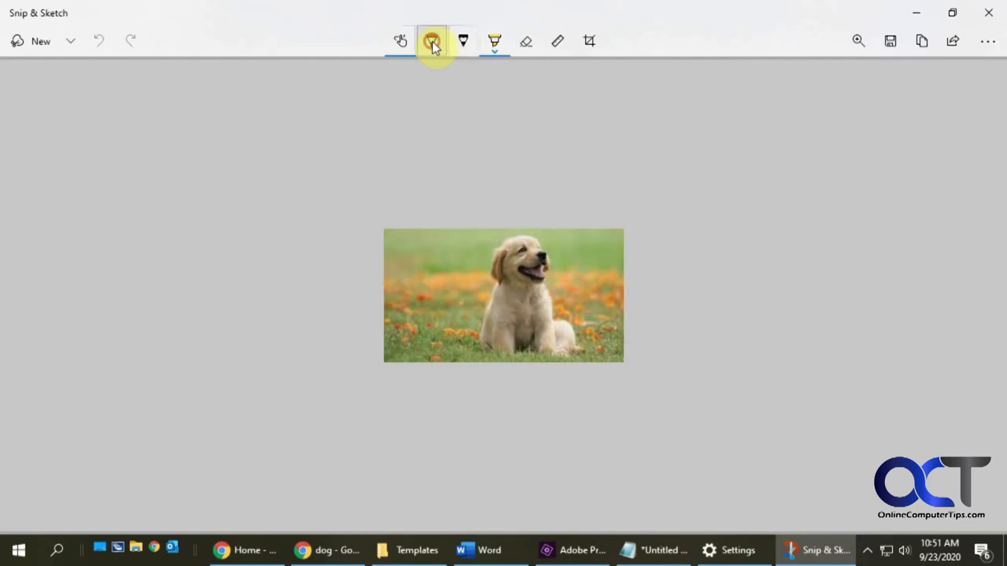
pyautogui.click(431, 41)
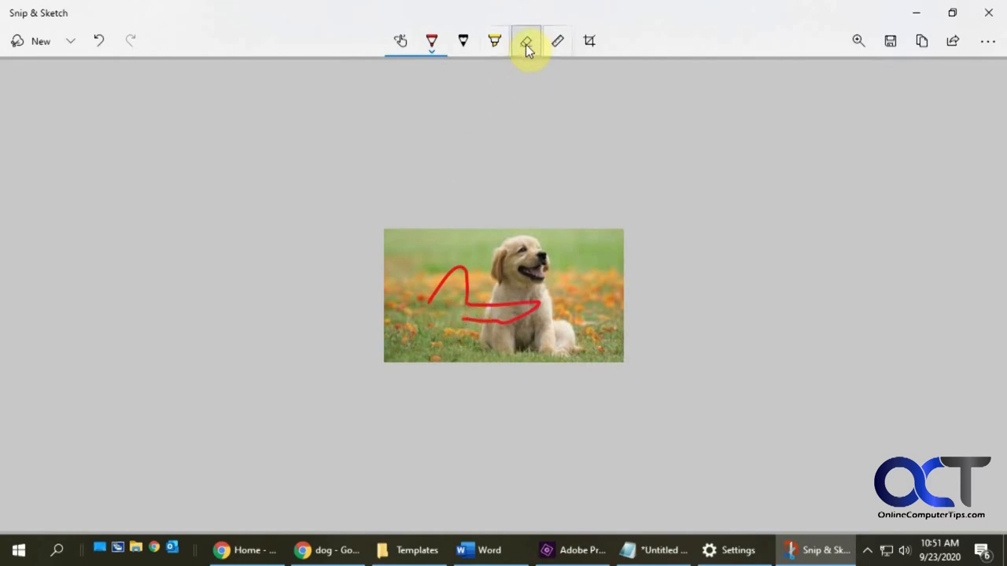
pyautogui.click(526, 41)
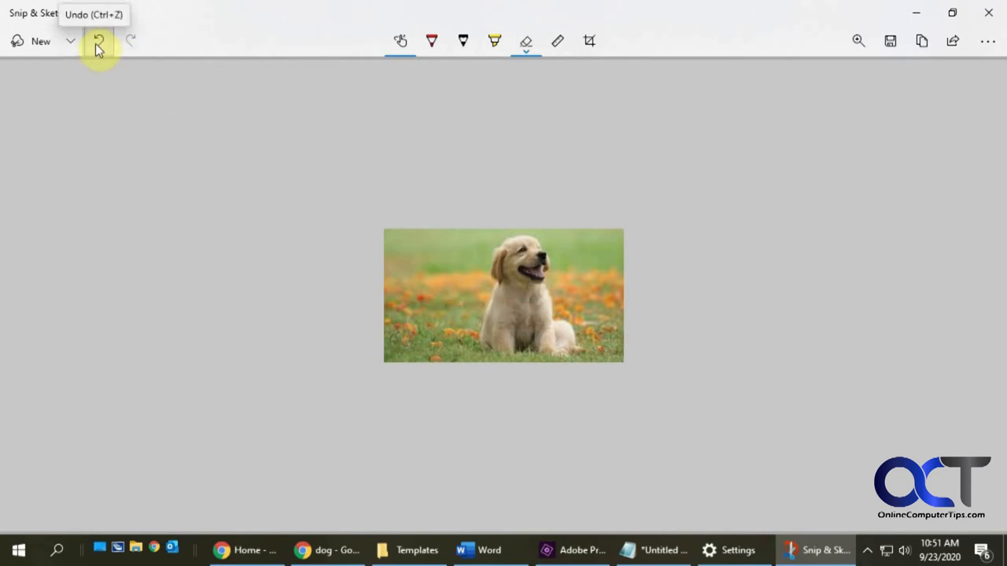
pyautogui.click(431, 41)
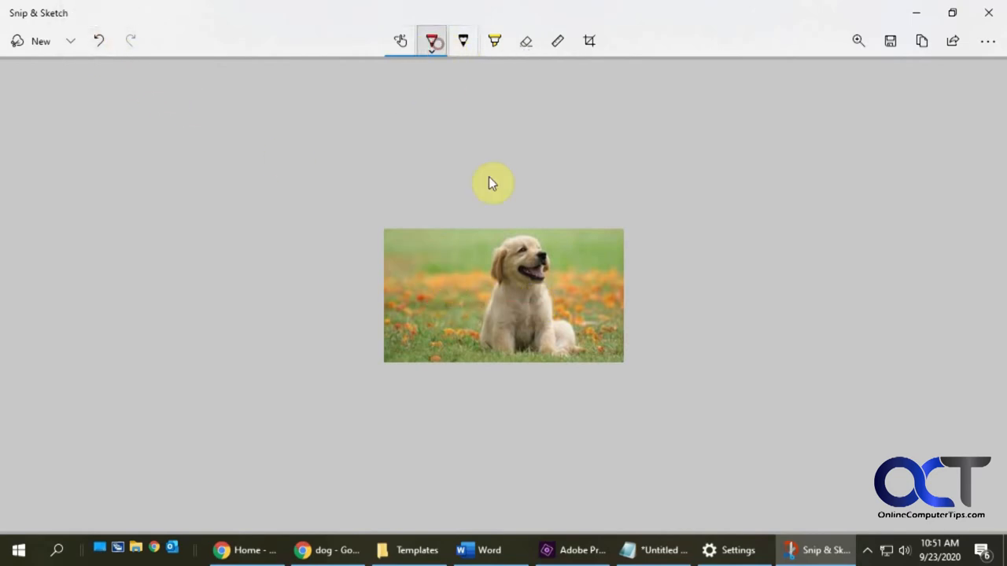
pyautogui.moveTo(511, 236); pyautogui.dragTo(550, 314)
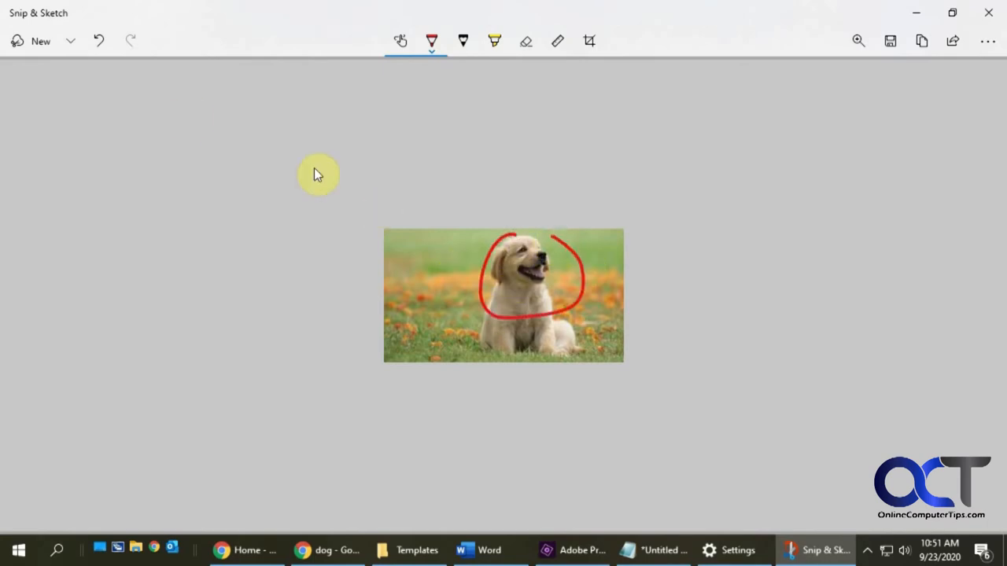
pyautogui.click(99, 41)
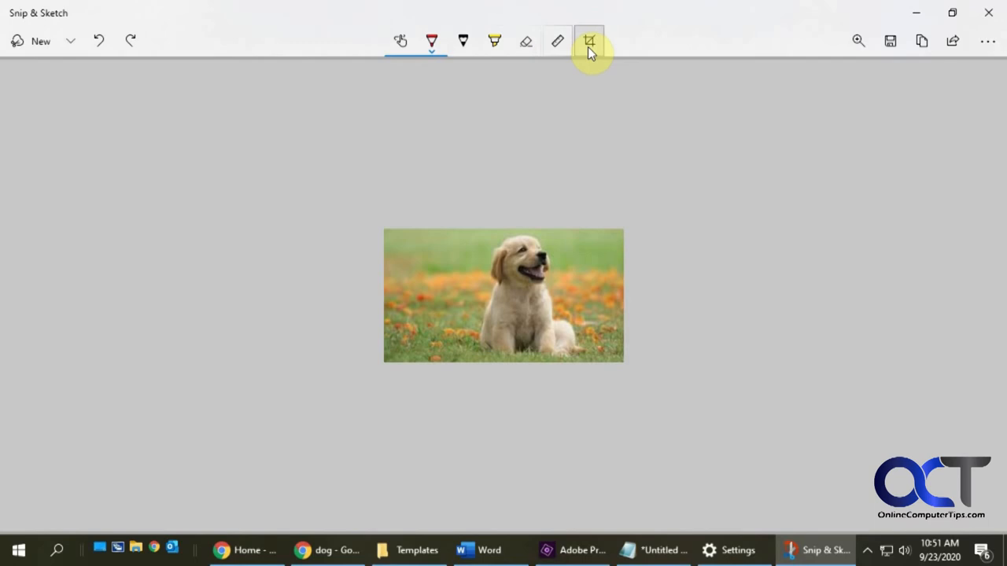
# Enter crop mode and pull the crop box in from the left edge of the puppy snip
pyautogui.click(588, 41)
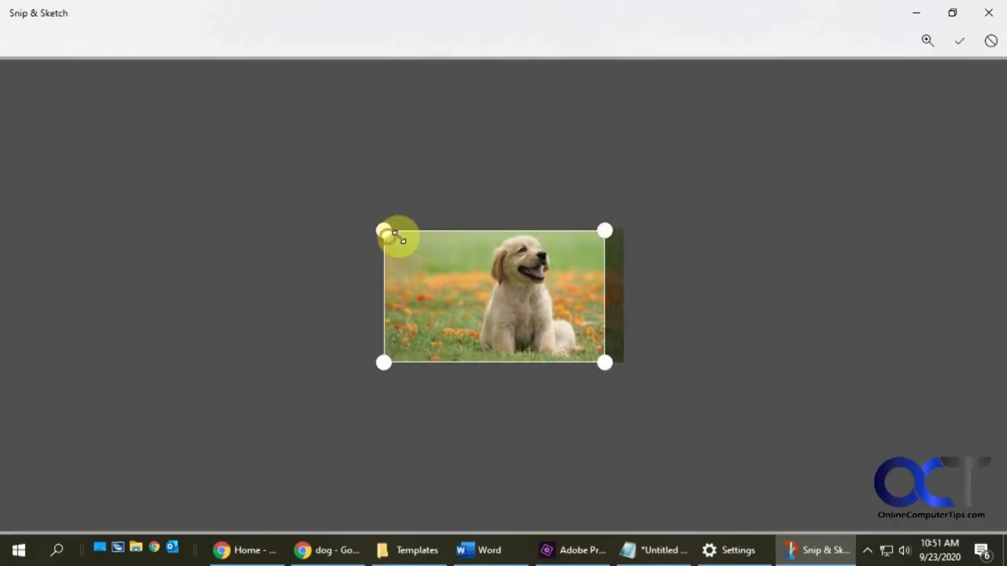
pyautogui.moveTo(384, 229); pyautogui.dragTo(440, 233)
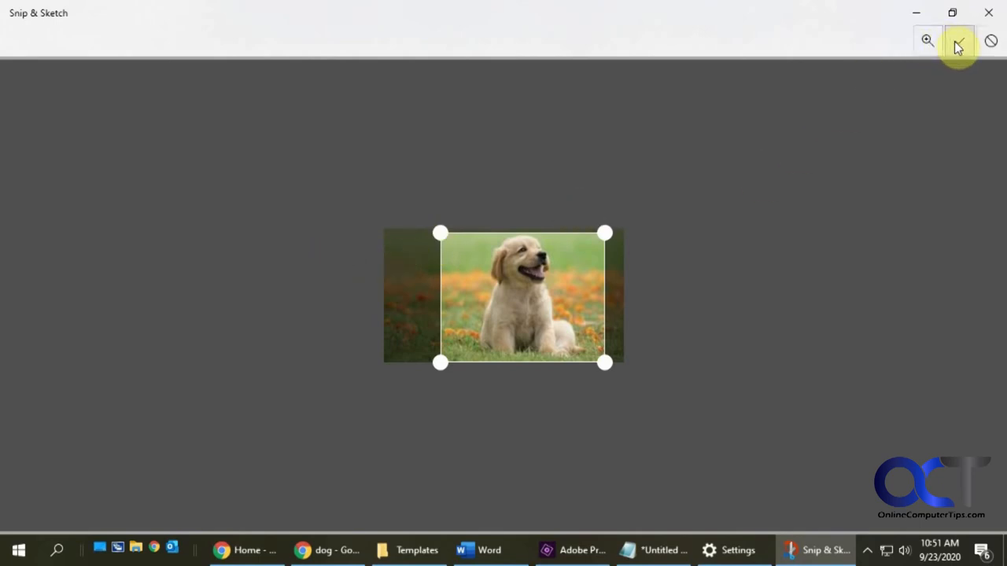
pyautogui.moveTo(991, 41)
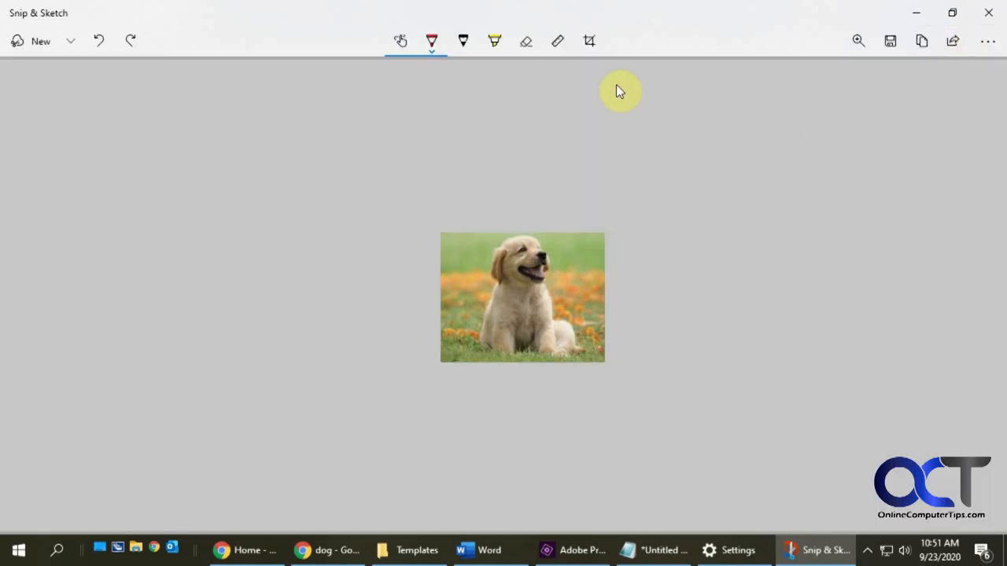
# Place the ruler across the lower part of the cropped puppy snip and copy it
pyautogui.click(557, 41)
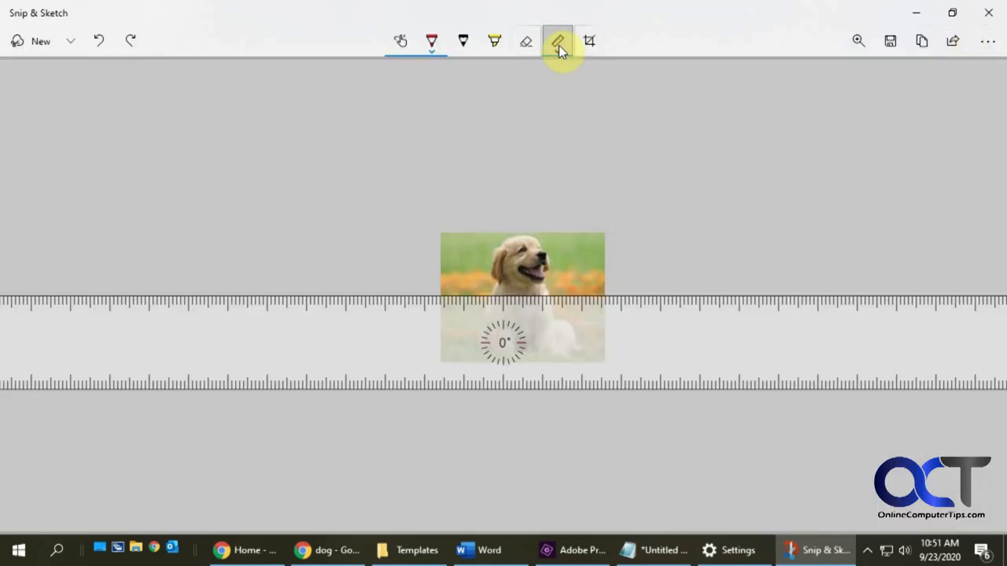
pyautogui.click(557, 41)
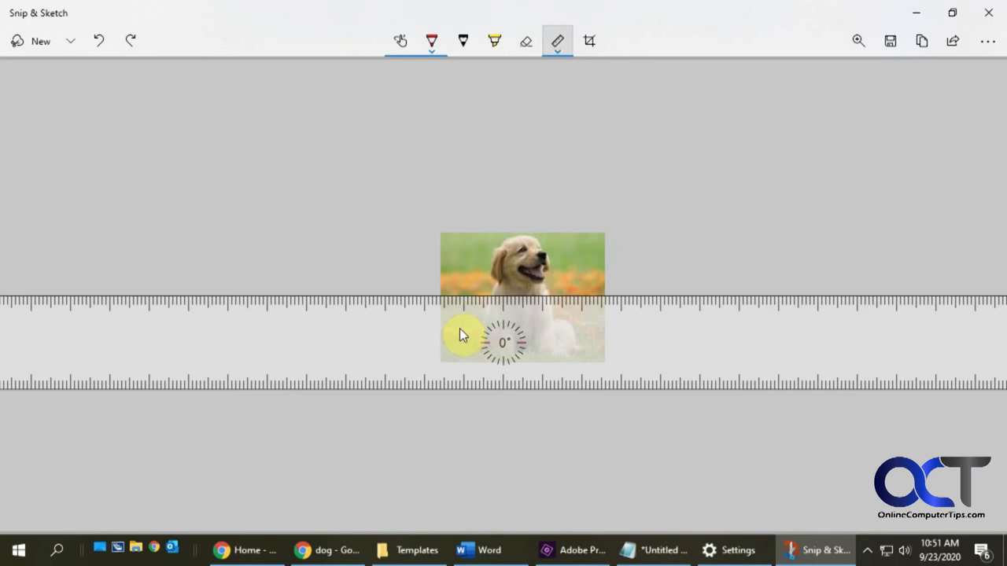
pyautogui.moveTo(585, 302)
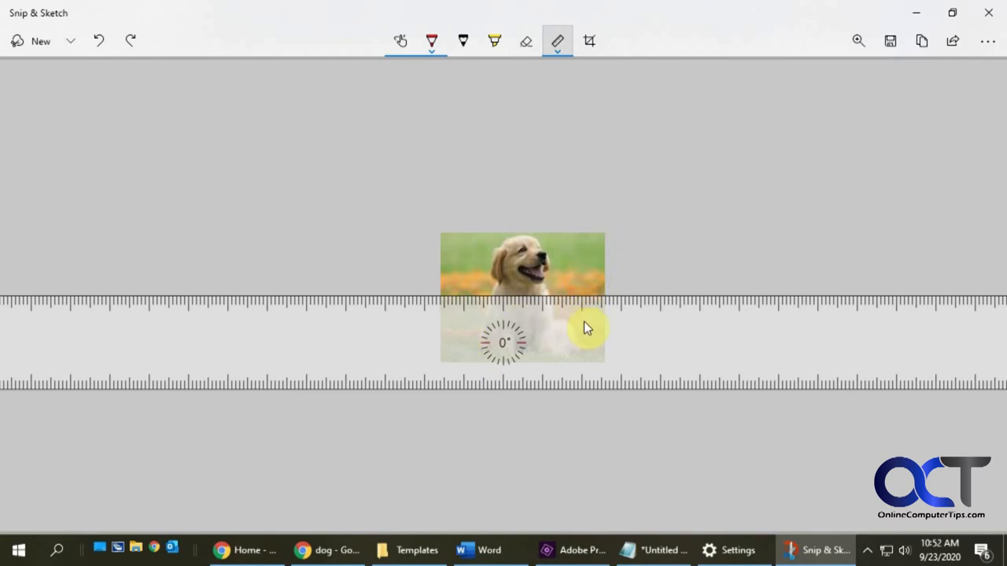
pyautogui.moveTo(843, 217)
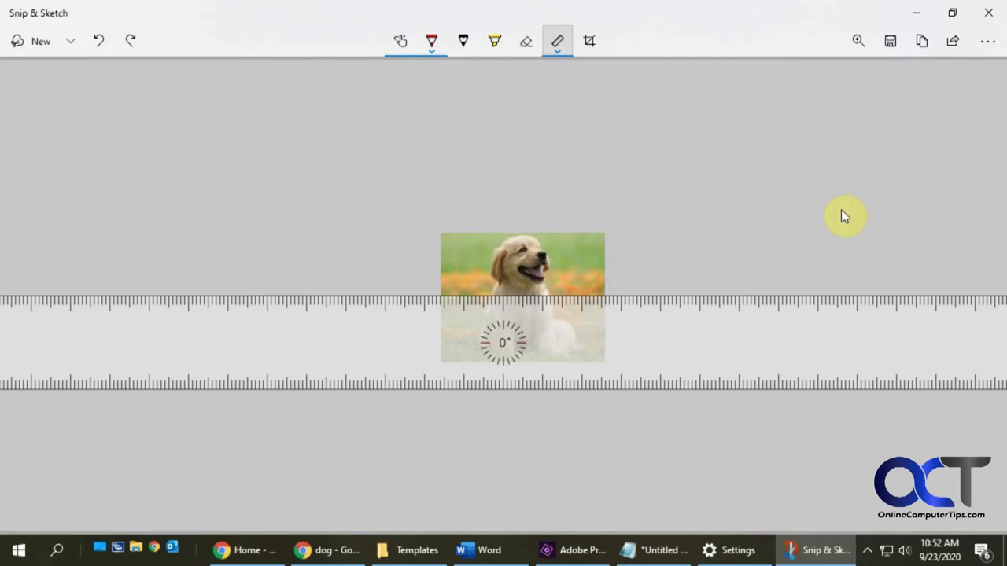
pyautogui.moveTo(849, 196)
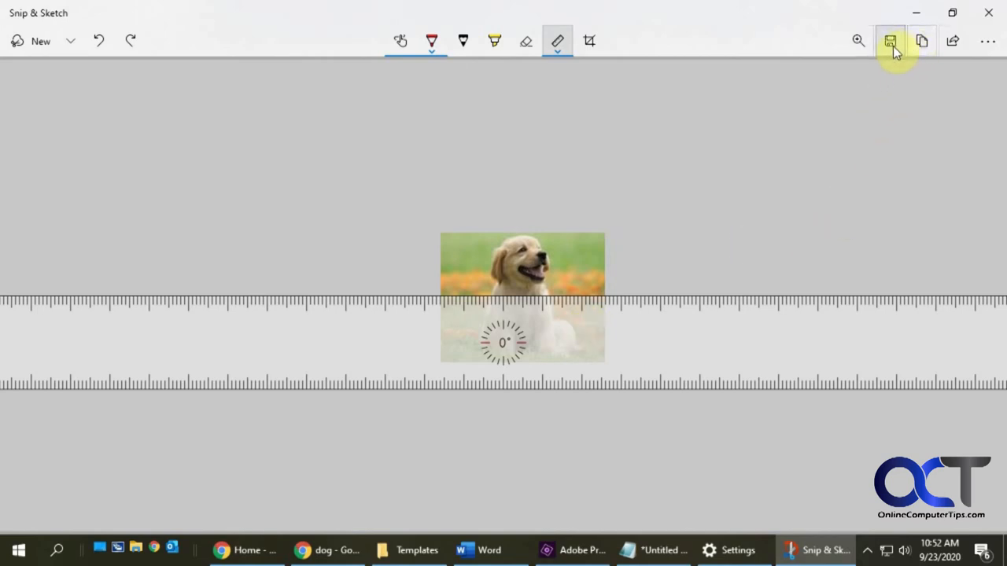
pyautogui.click(891, 41)
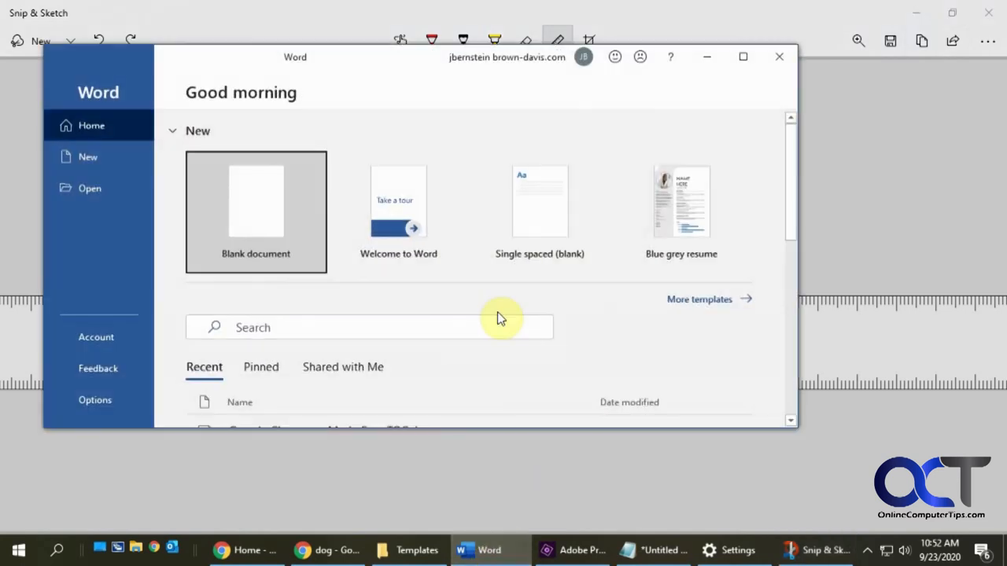
# Create a blank Word document and paste the cropped puppy picture with Ctrl+V
pyautogui.click(255, 201)
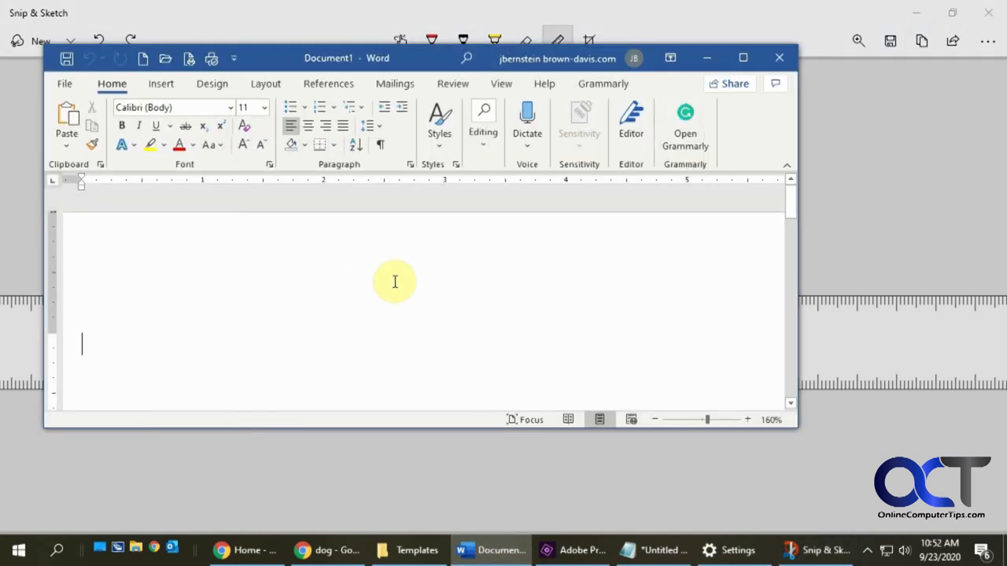
pyautogui.write('v')
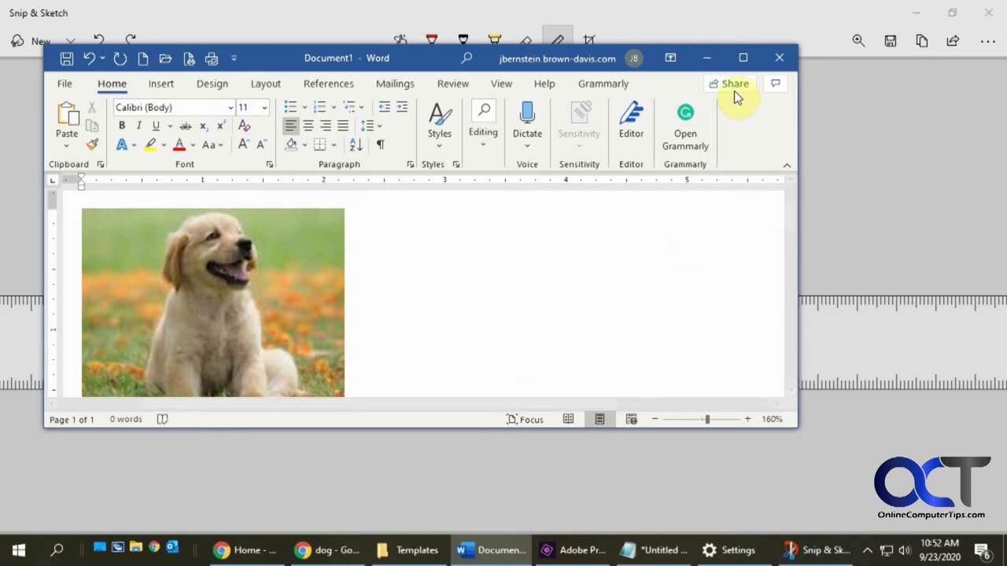
pyautogui.moveTo(708, 60)
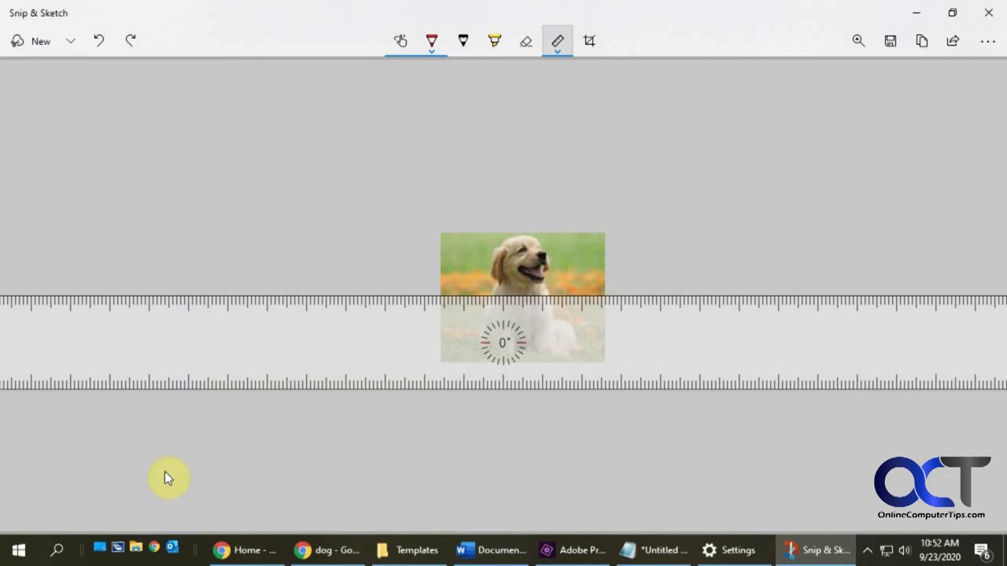
# Reopen classic Snipping Tool from Start, showing its move-to-Snip & Sketch notice
pyautogui.click(16, 551)
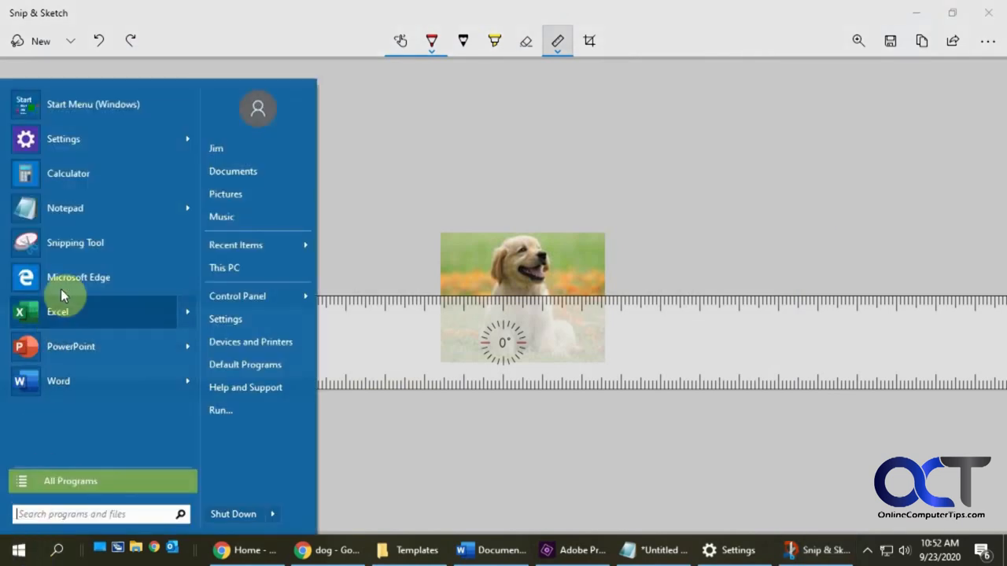
pyautogui.click(76, 242)
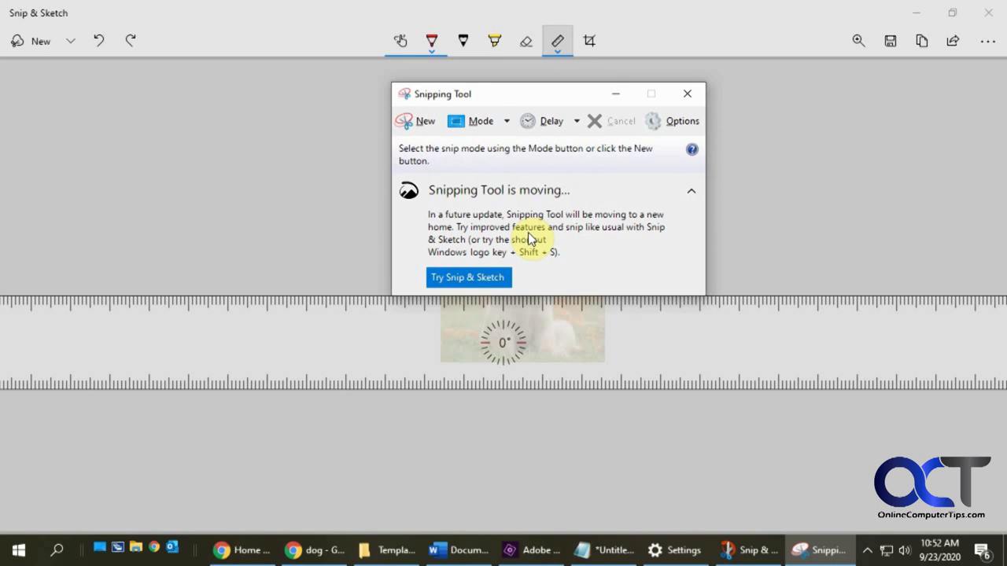
pyautogui.moveTo(526, 205)
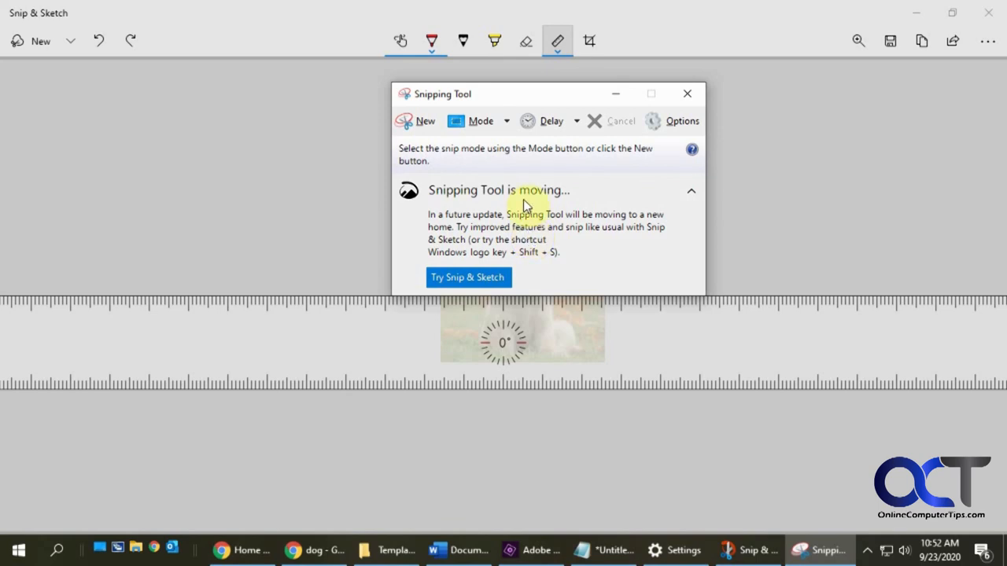
pyautogui.moveTo(564, 232)
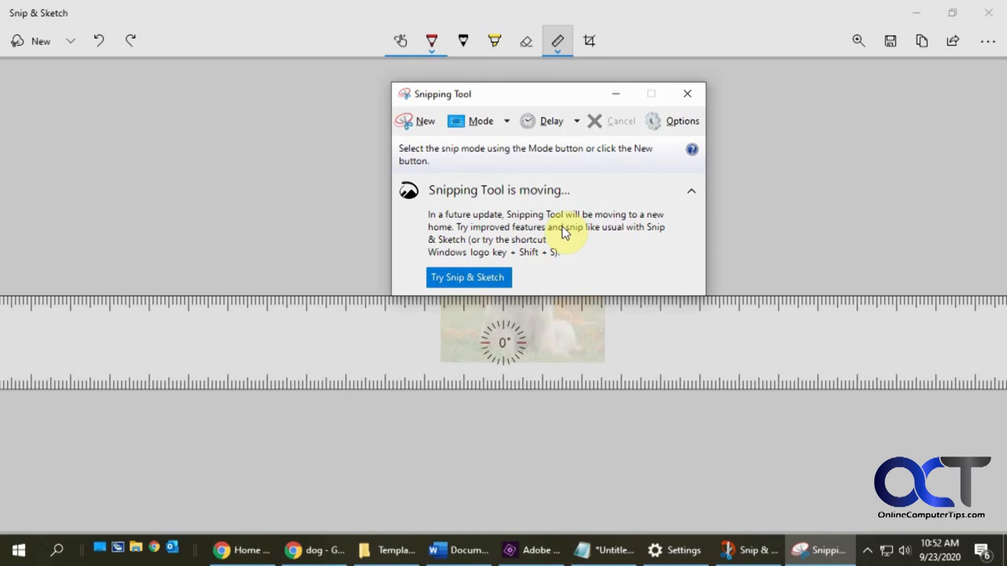
pyautogui.moveTo(538, 177)
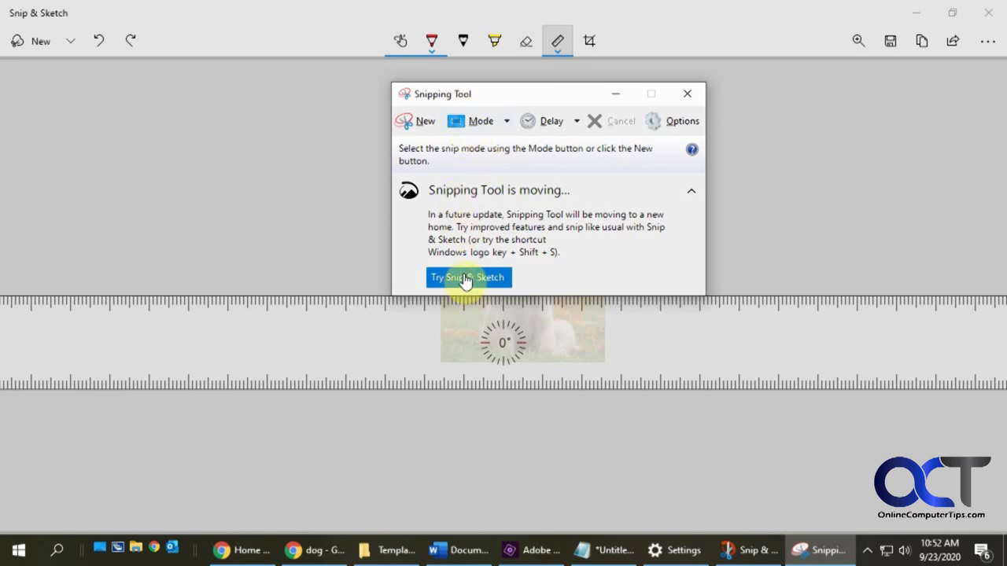
pyautogui.moveTo(582, 292)
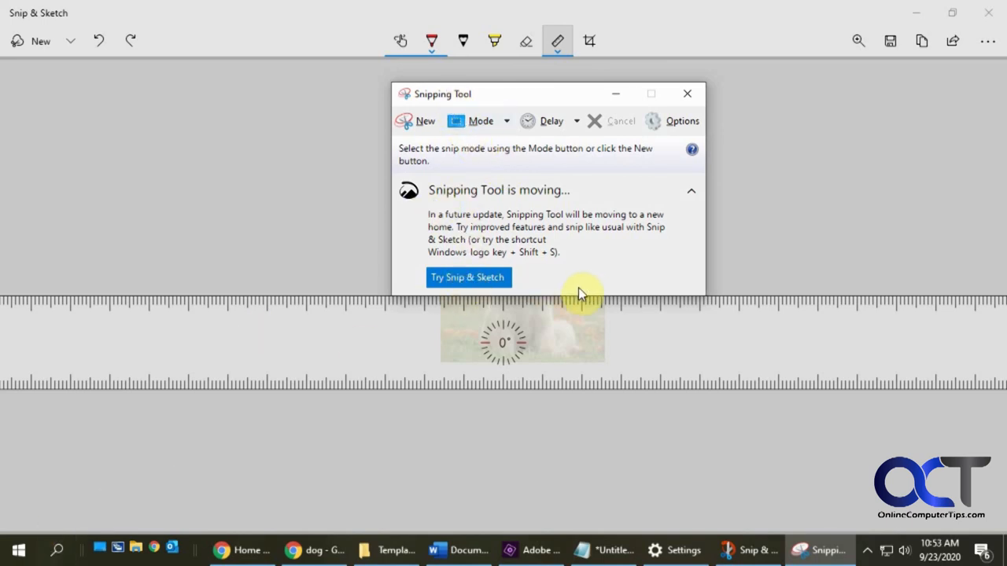
pyautogui.moveTo(799, 246)
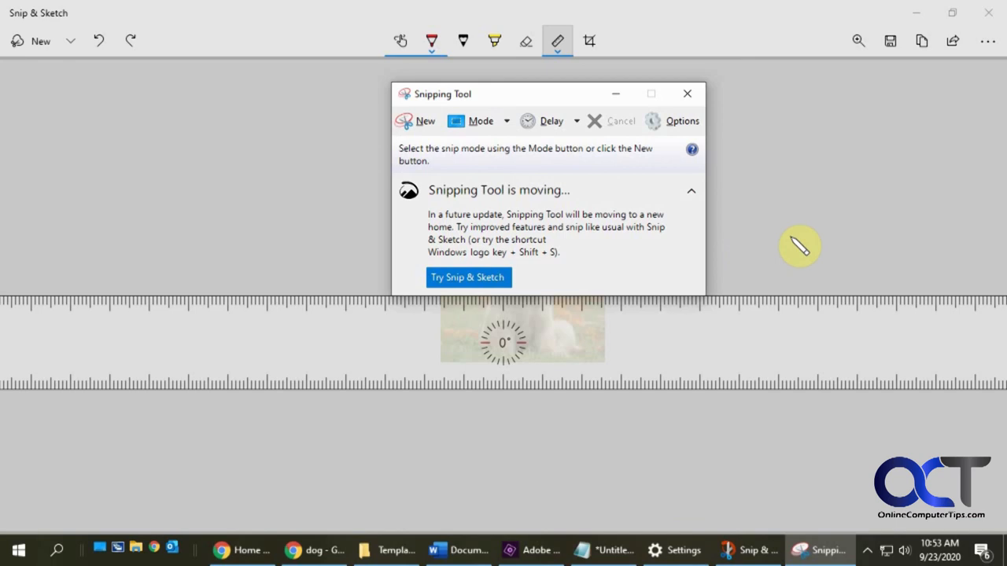